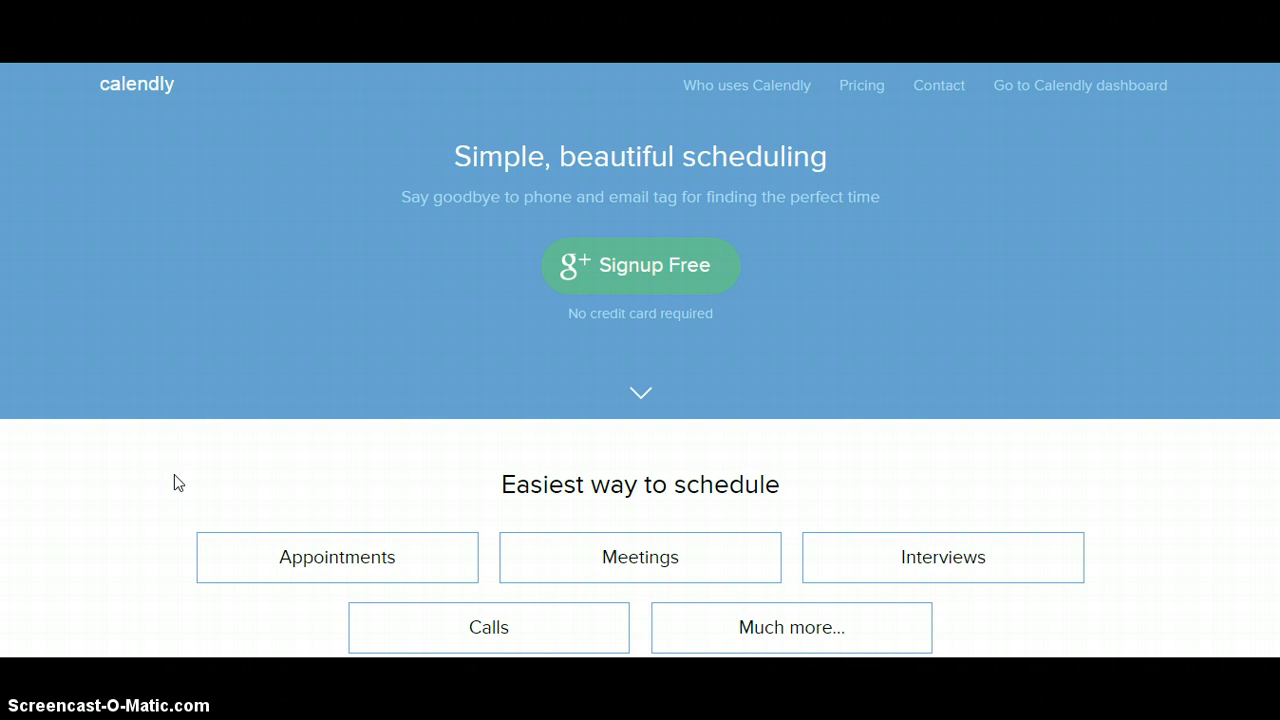
pyautogui.moveTo(900, 562)
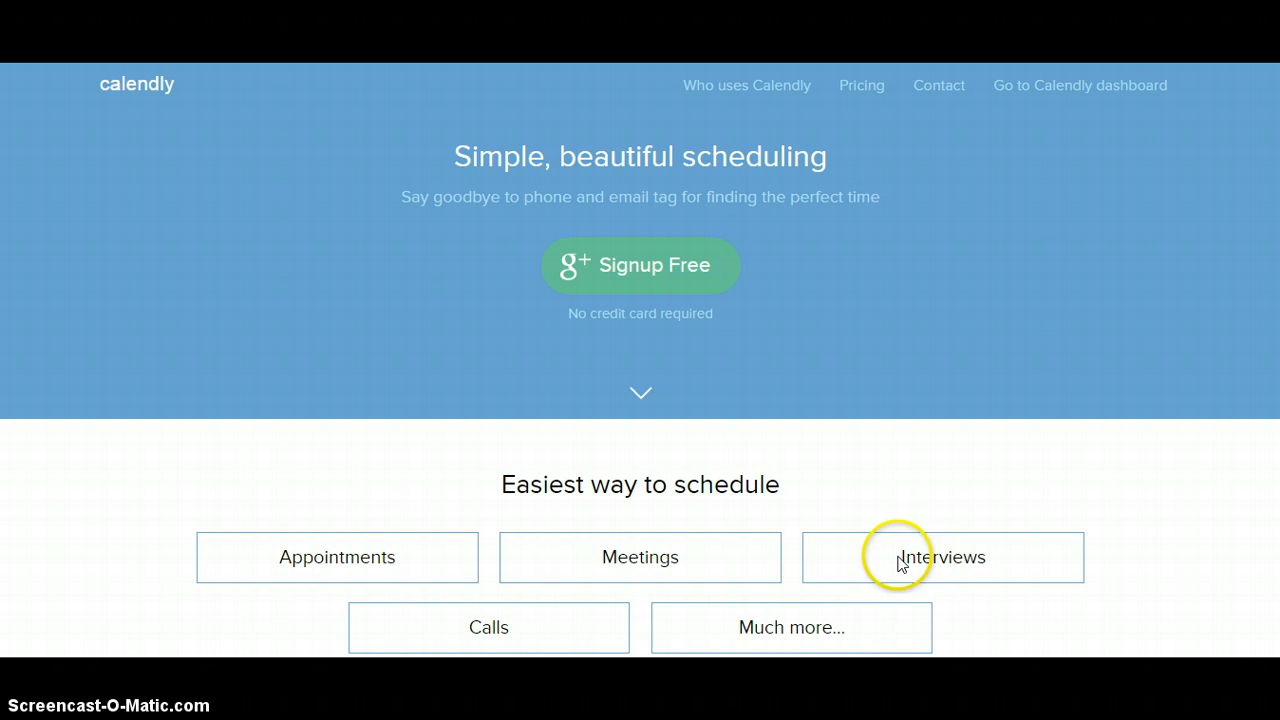
pyautogui.moveTo(639, 557)
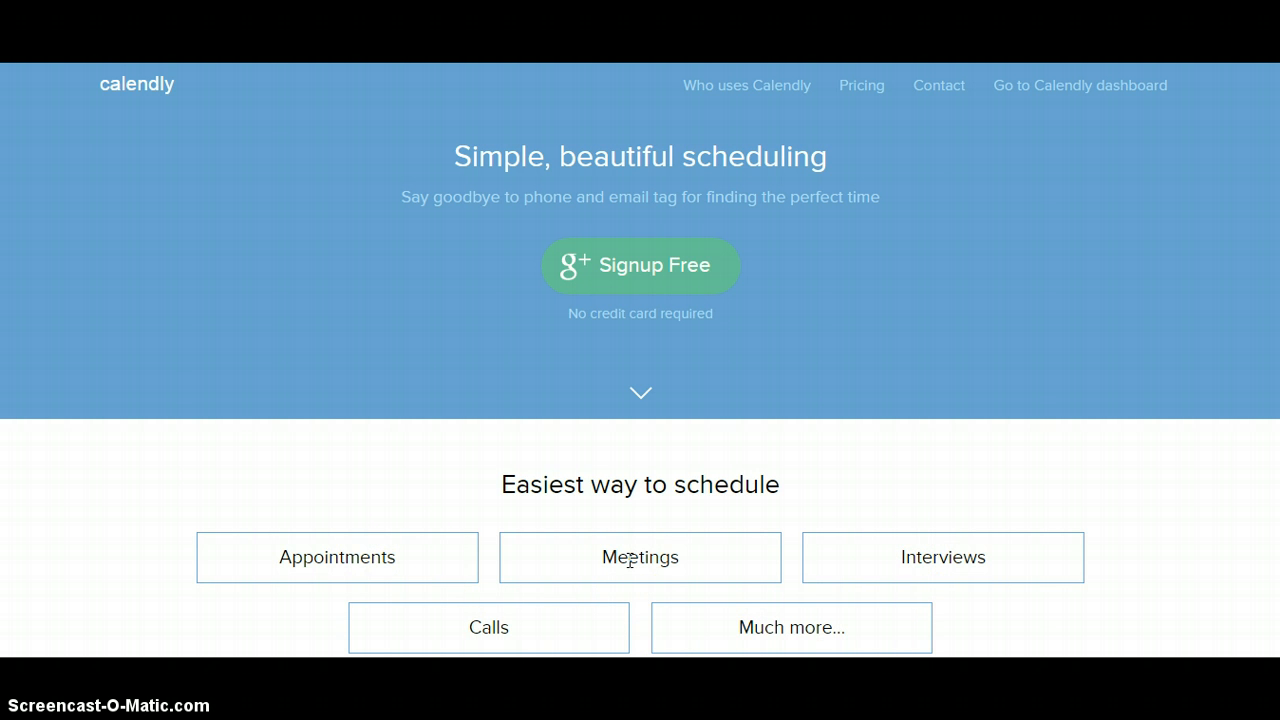
pyautogui.moveTo(537, 615)
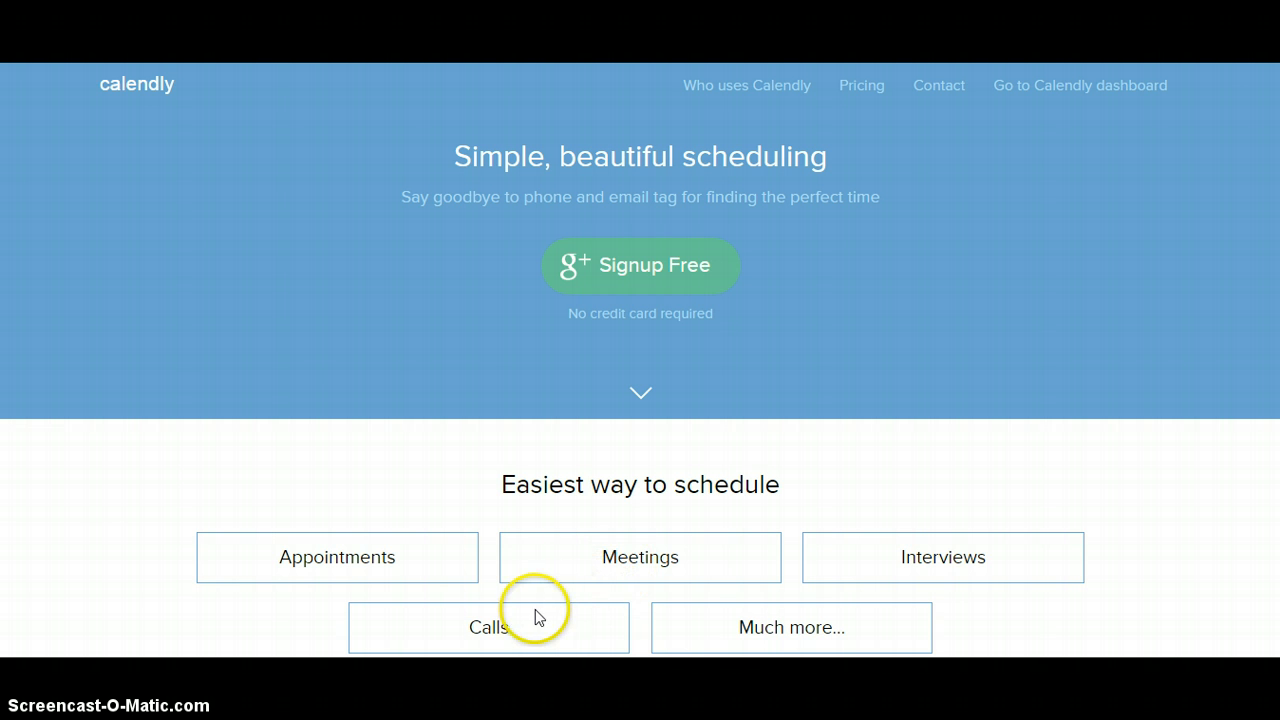
pyautogui.moveTo(463, 574)
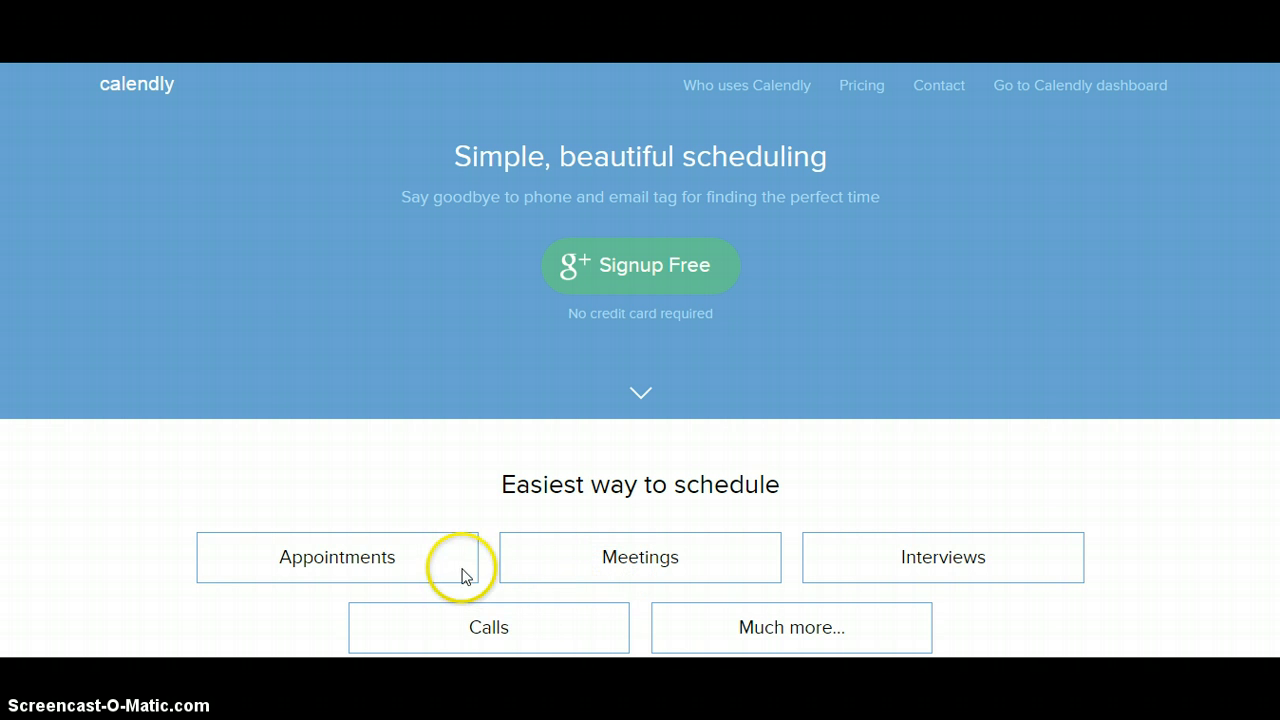
pyautogui.moveTo(805, 627)
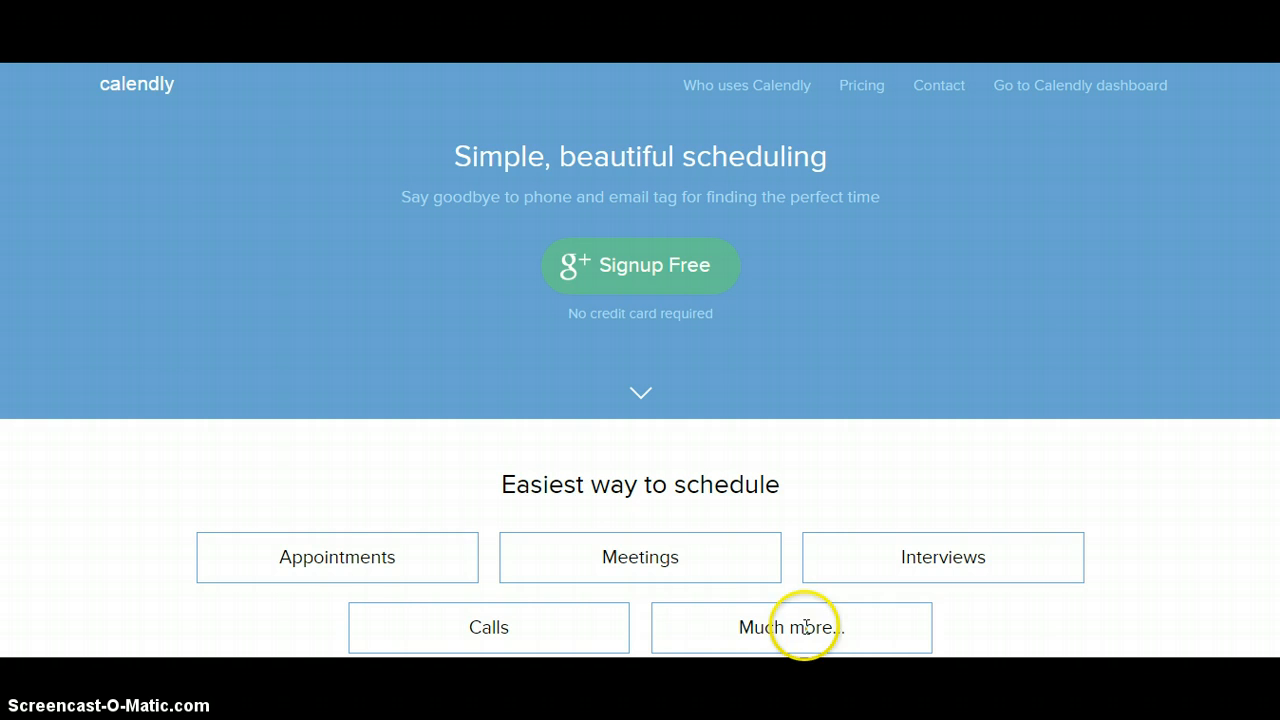
pyautogui.moveTo(118, 390)
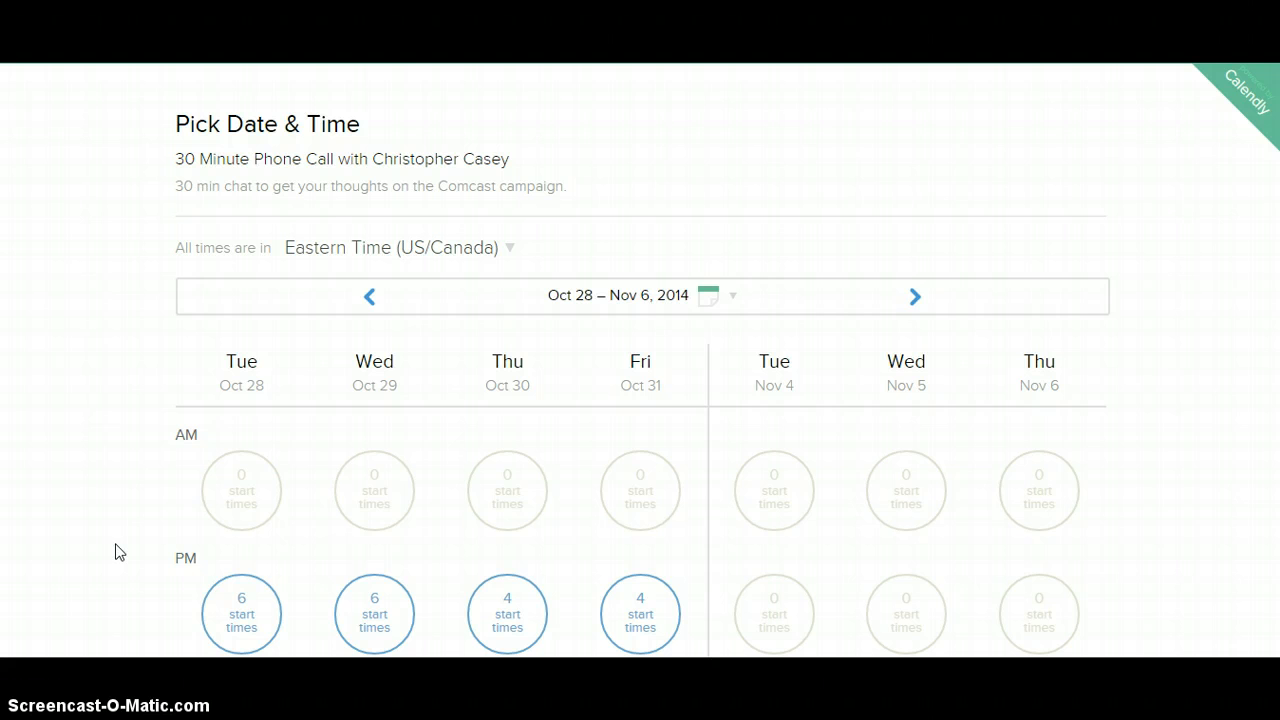
pyautogui.moveTo(183, 524)
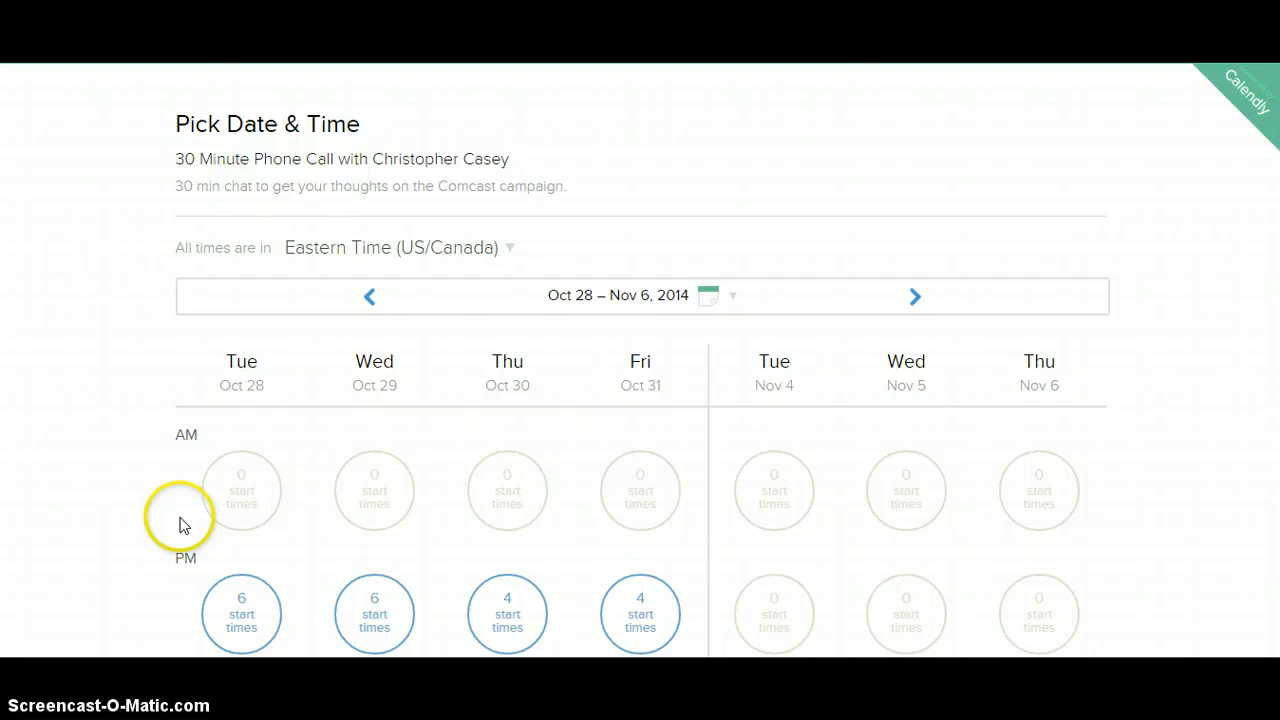
pyautogui.moveTo(287, 150)
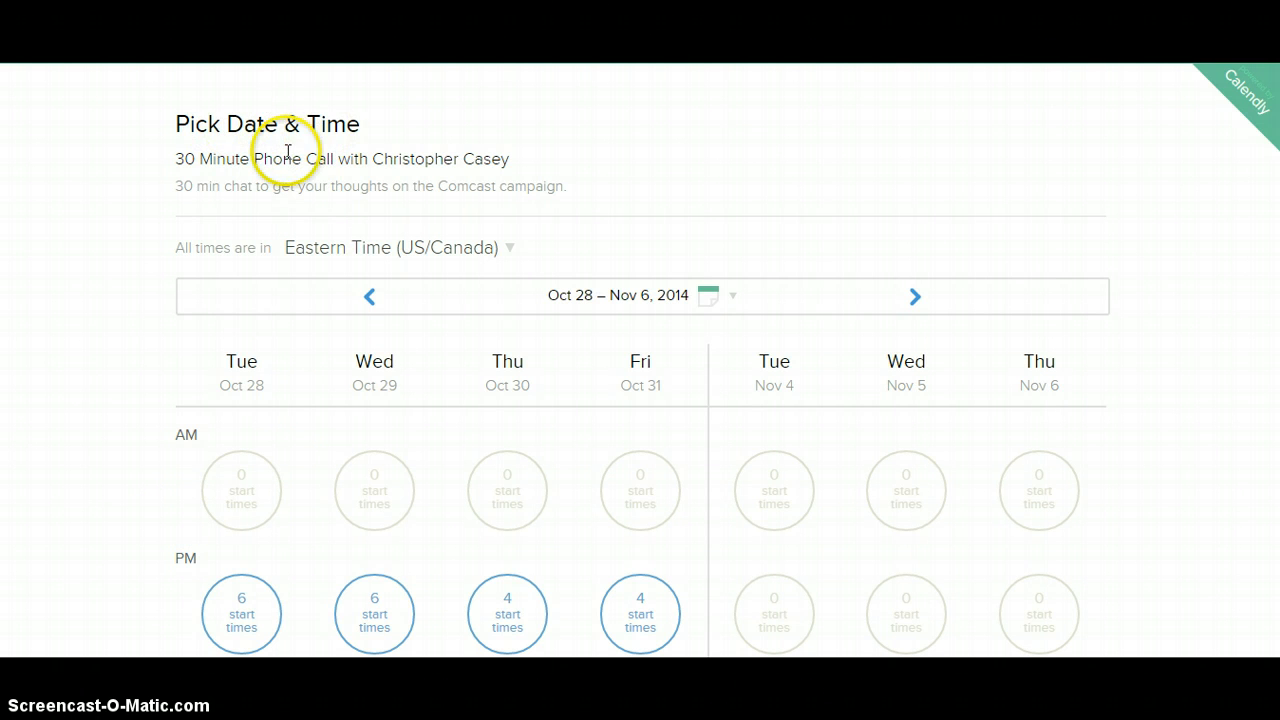
pyautogui.moveTo(488, 166)
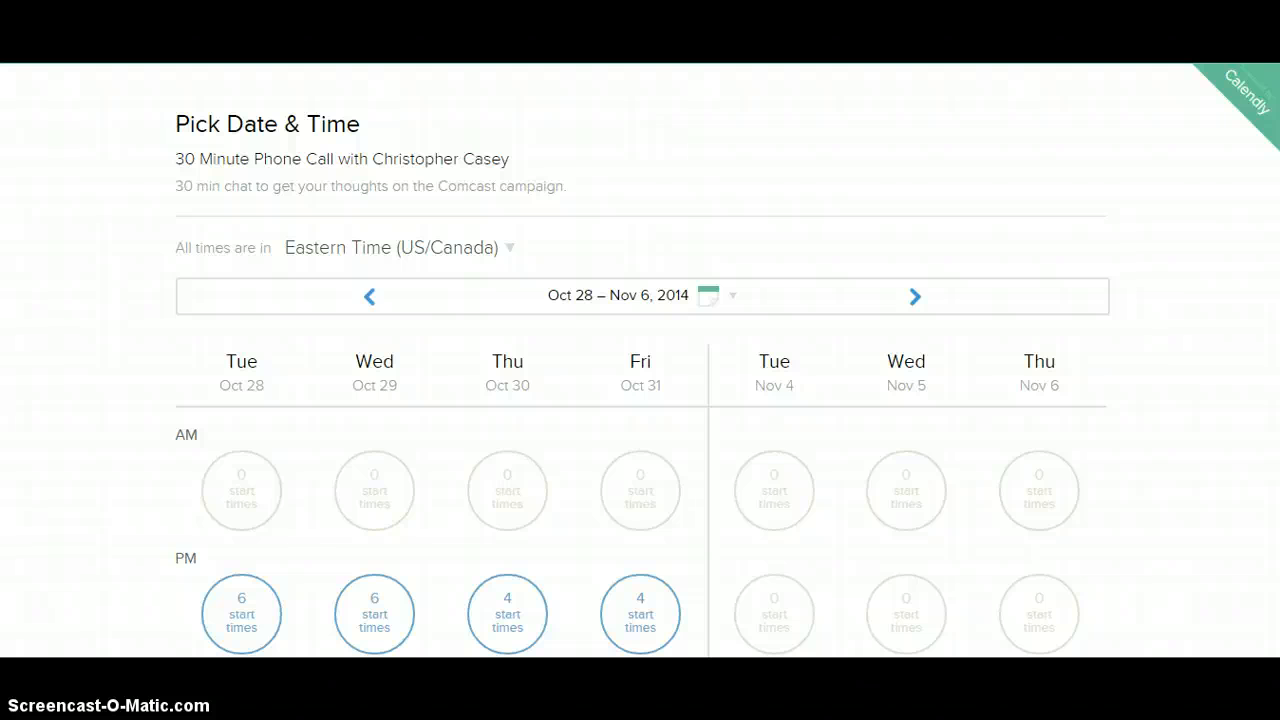
pyautogui.moveTo(420, 428)
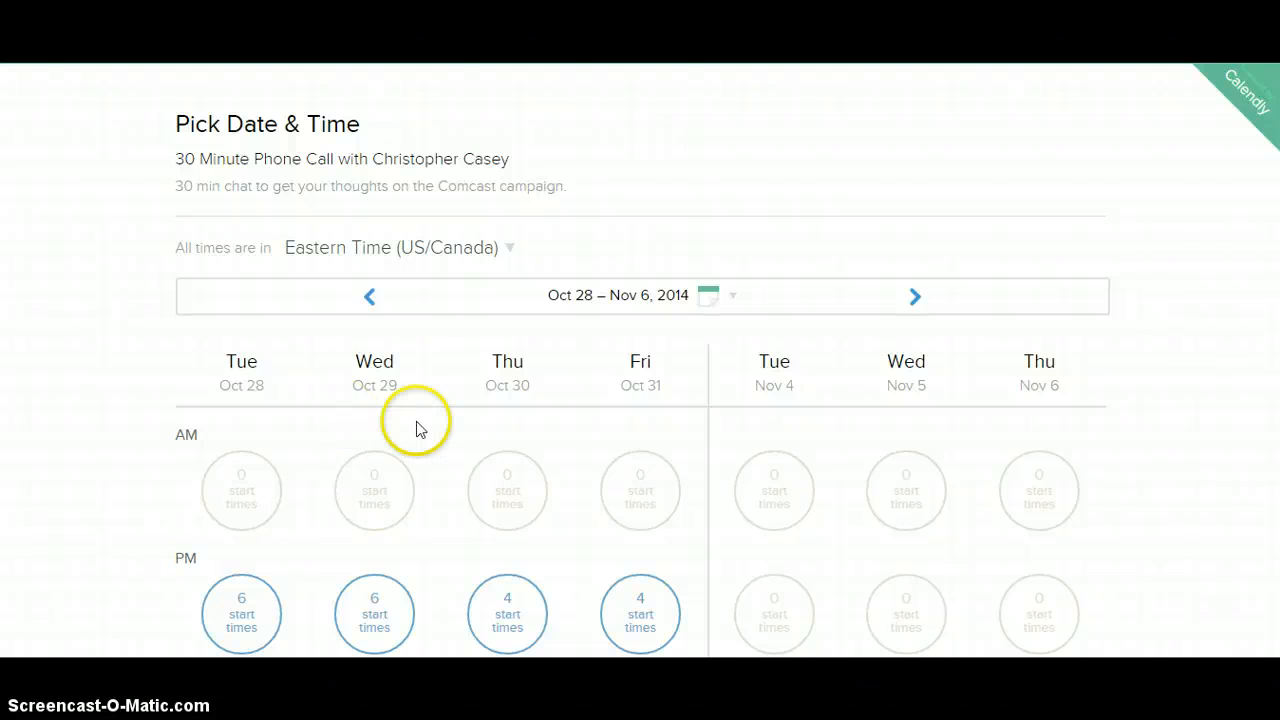
pyautogui.moveTo(435, 245)
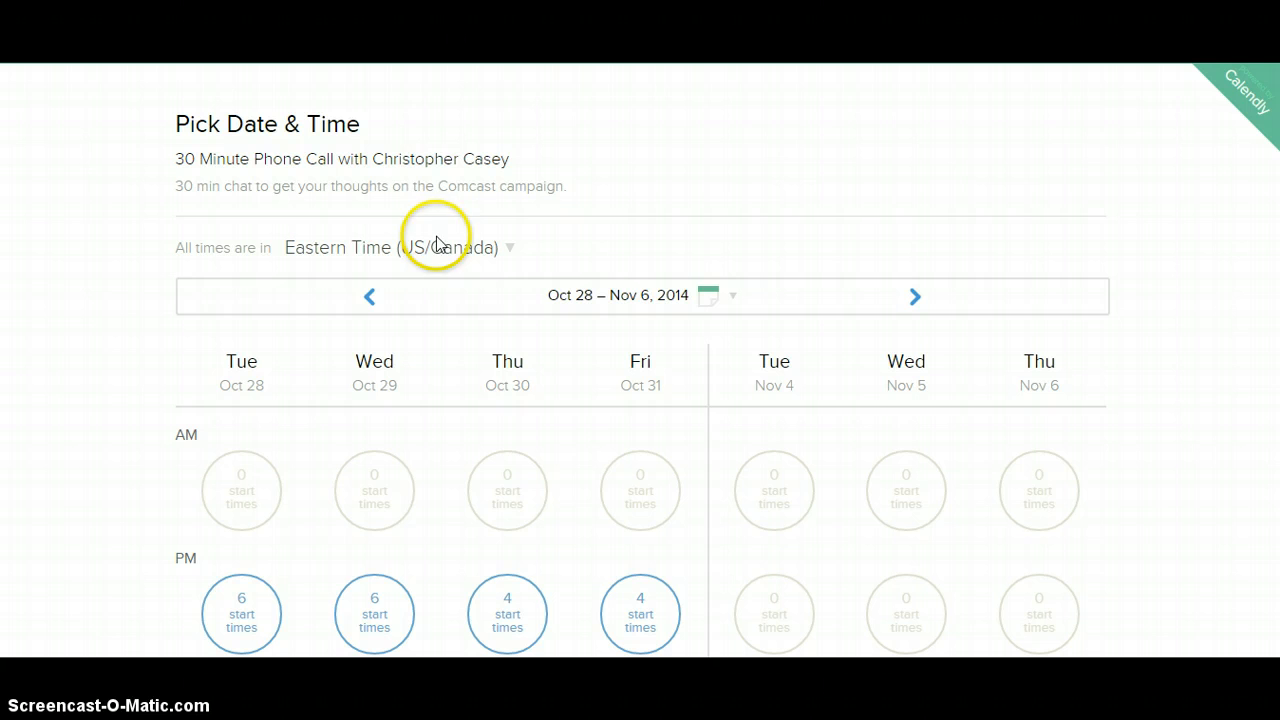
pyautogui.moveTo(470, 250)
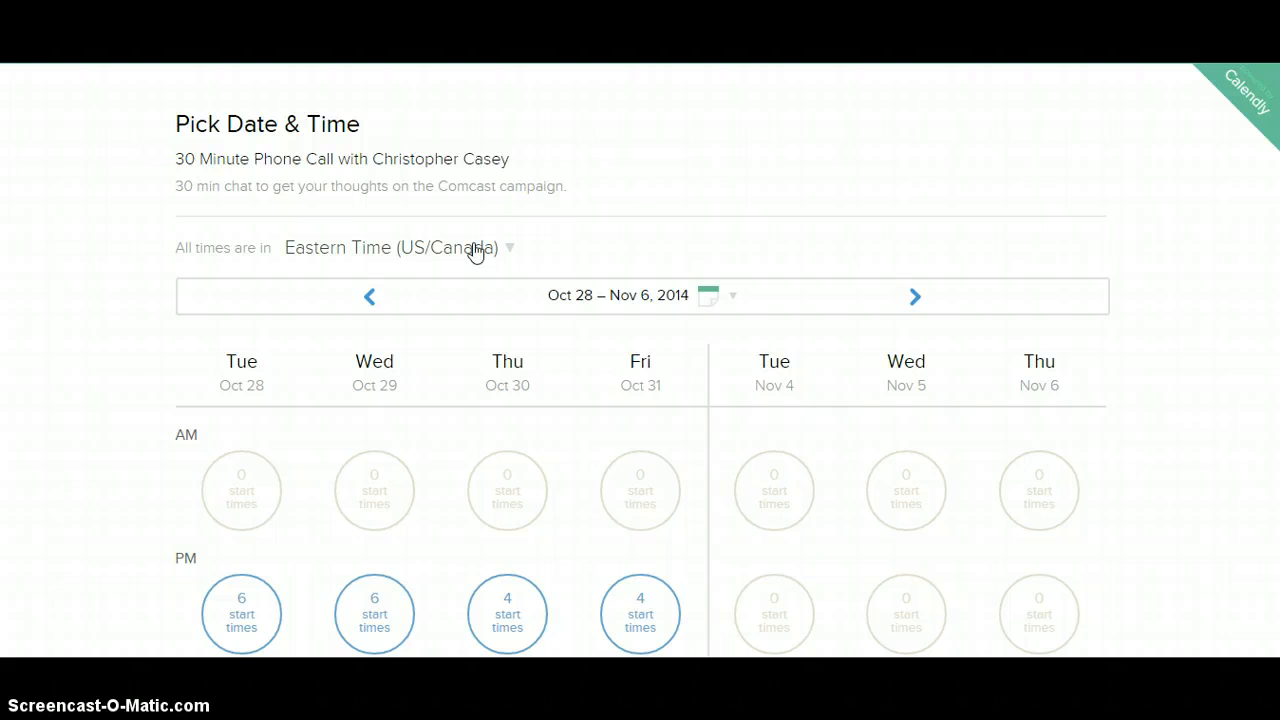
pyautogui.click(509, 248)
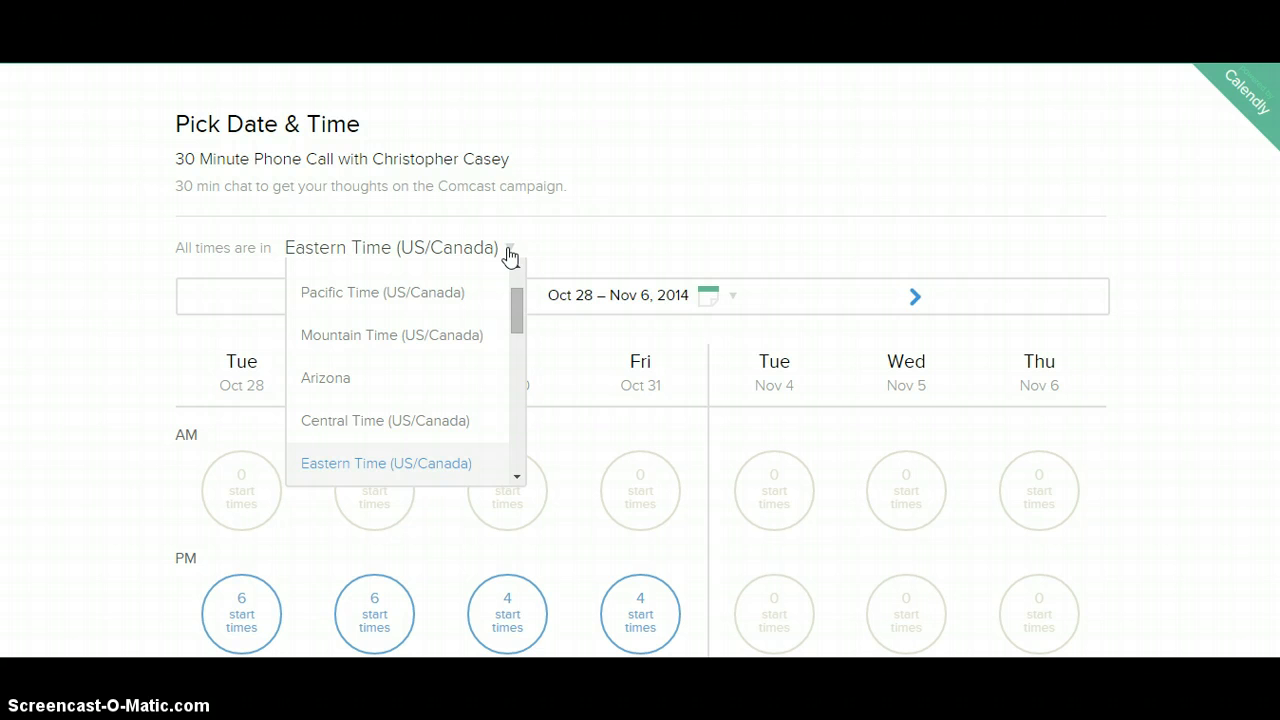
pyautogui.click(385, 463)
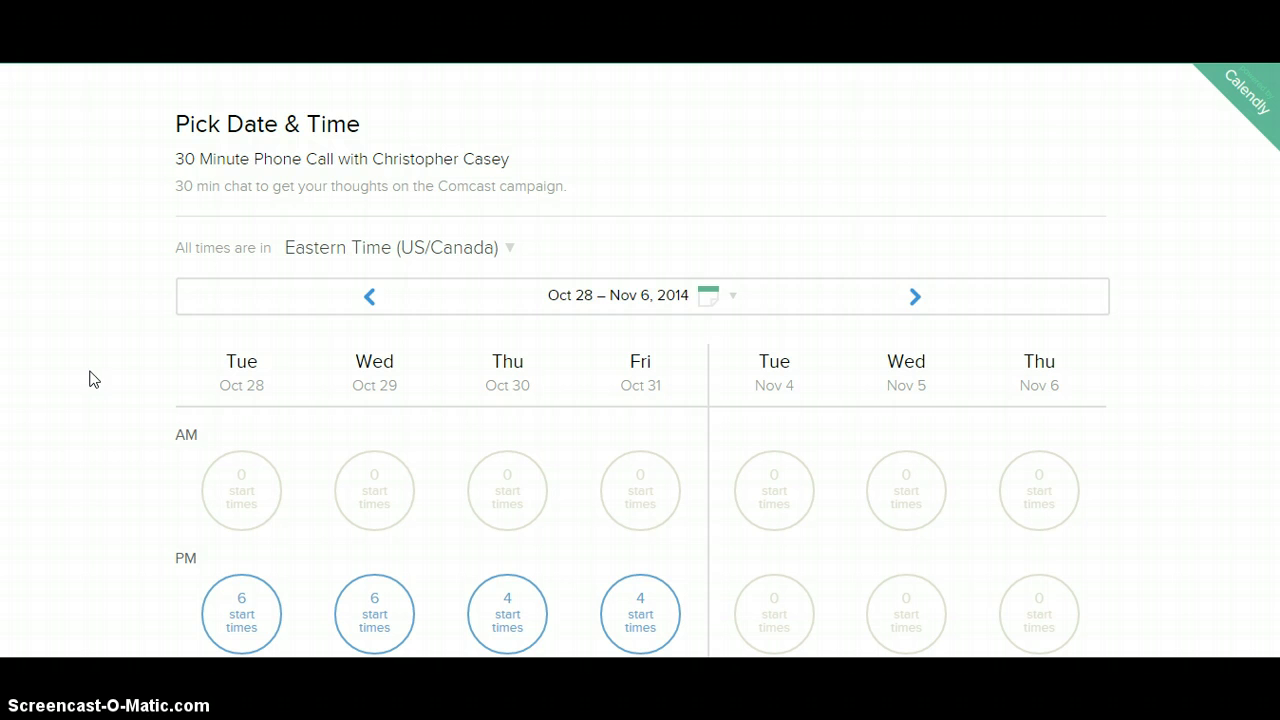
pyautogui.moveTo(408, 258)
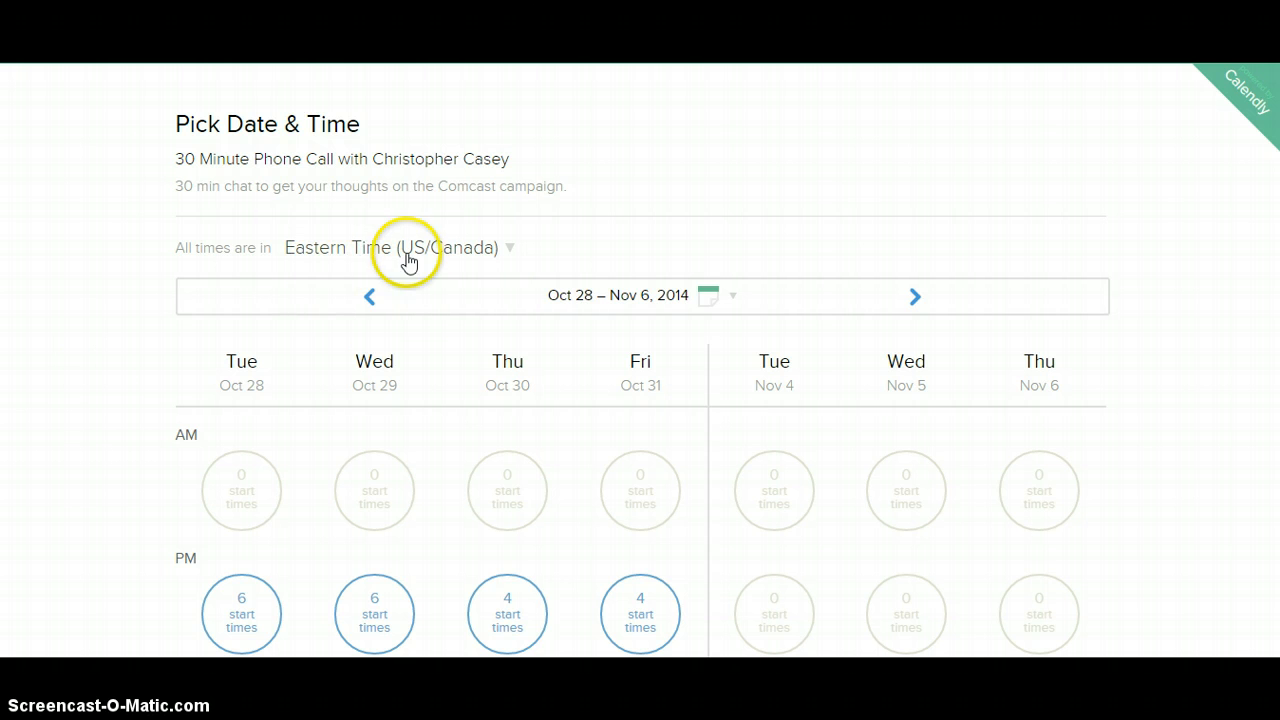
pyautogui.moveTo(163, 481)
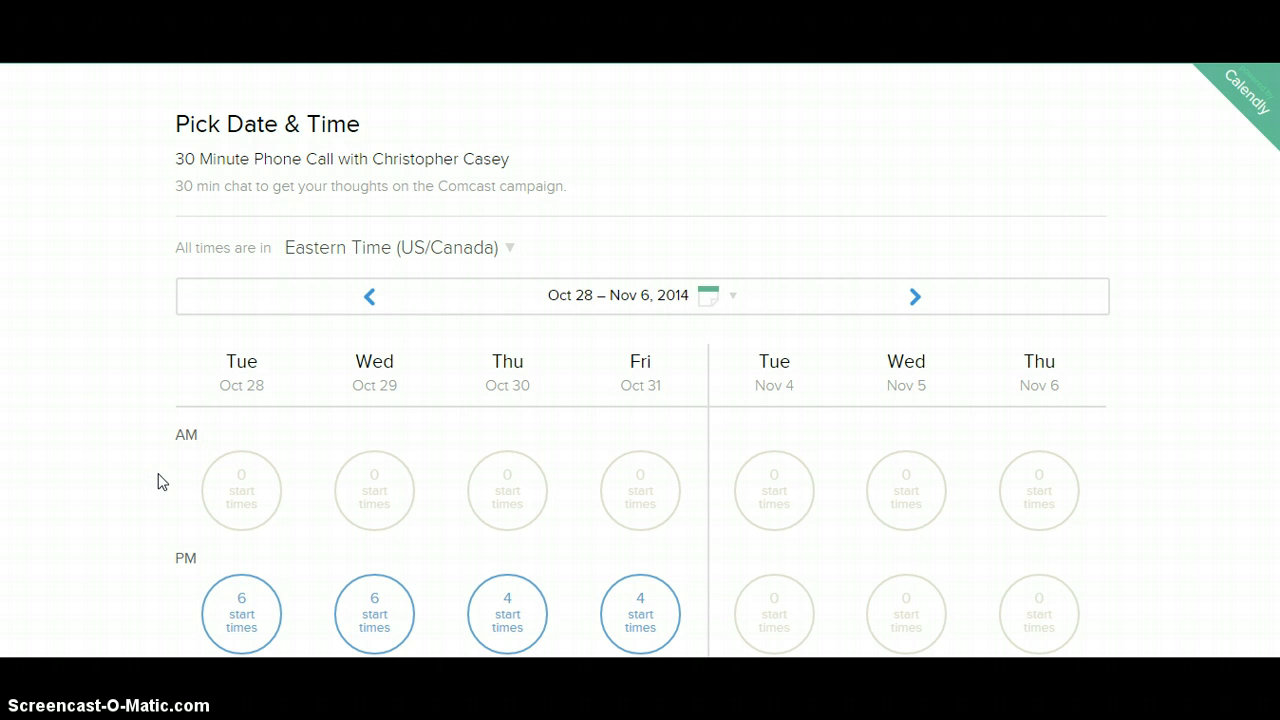
pyautogui.moveTo(303, 397)
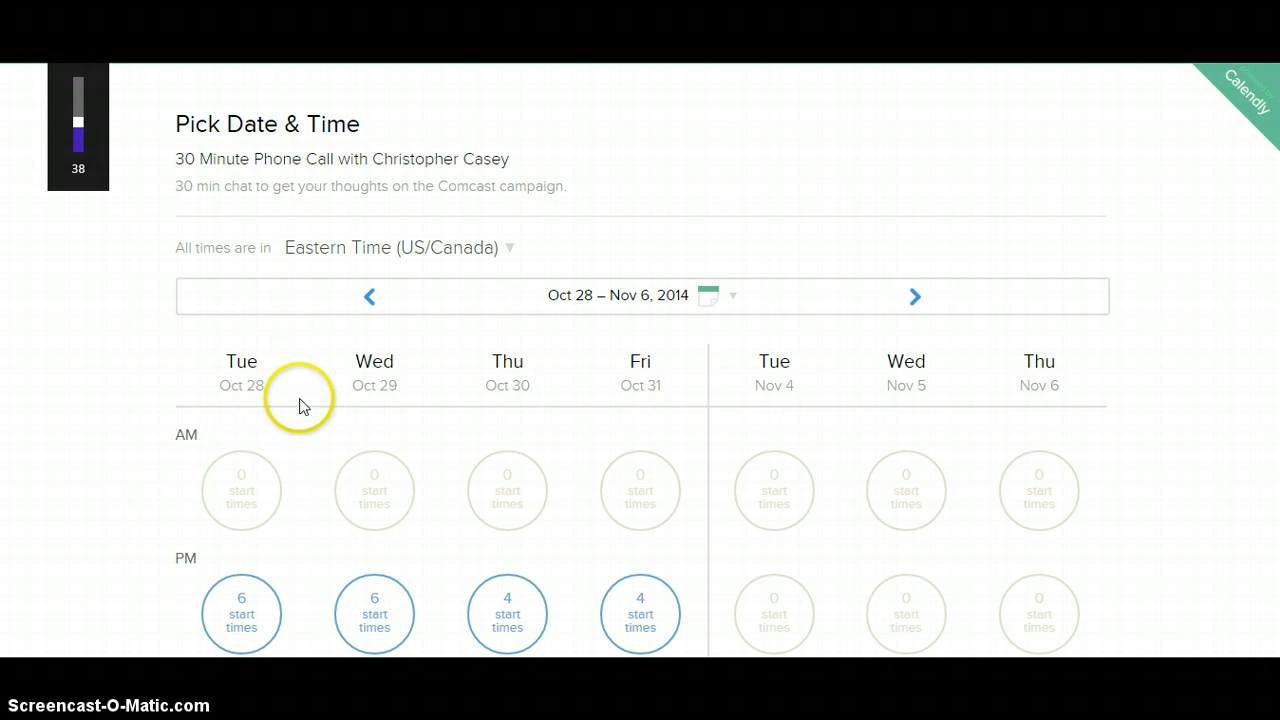
pyautogui.moveTo(248, 383)
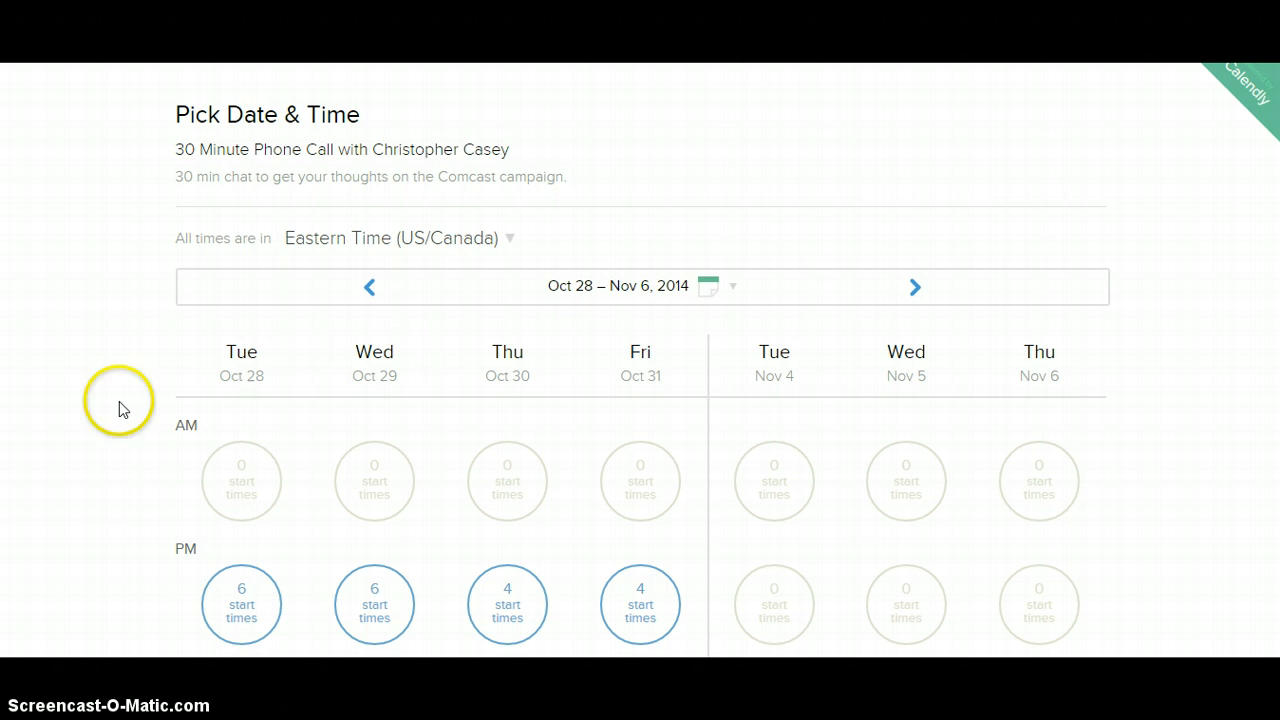
pyautogui.moveTo(220, 527)
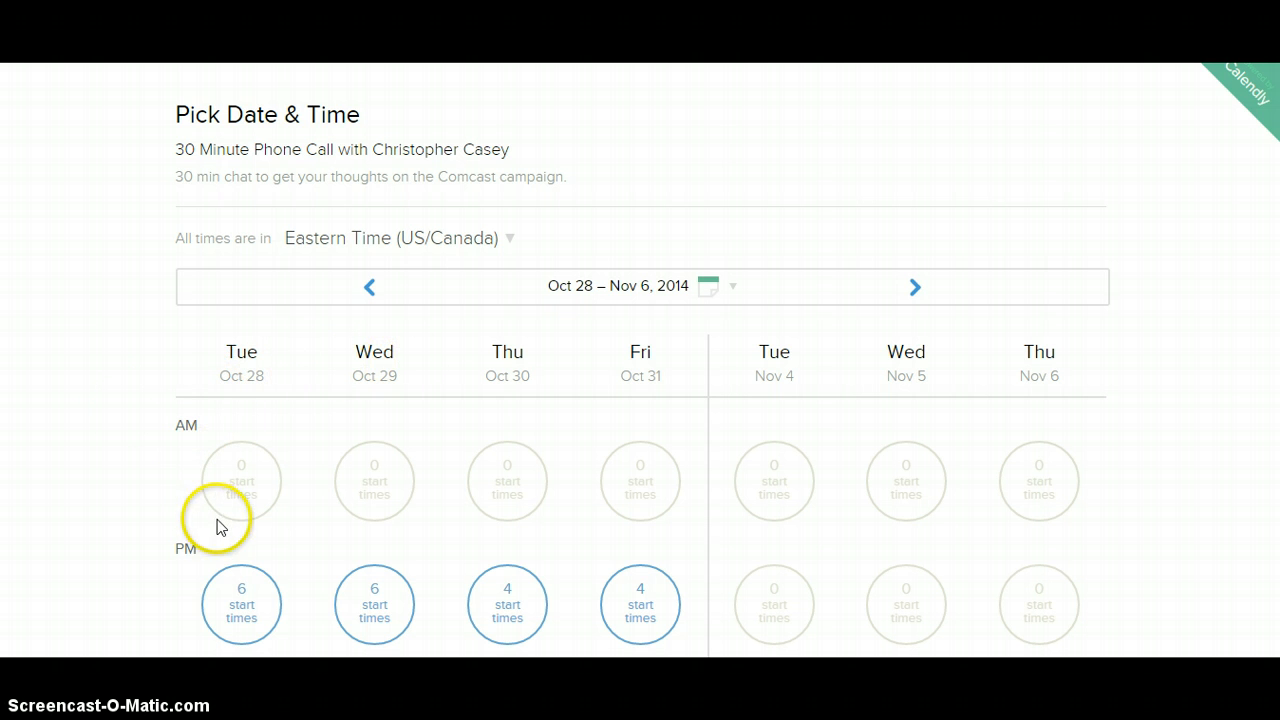
pyautogui.moveTo(565, 480)
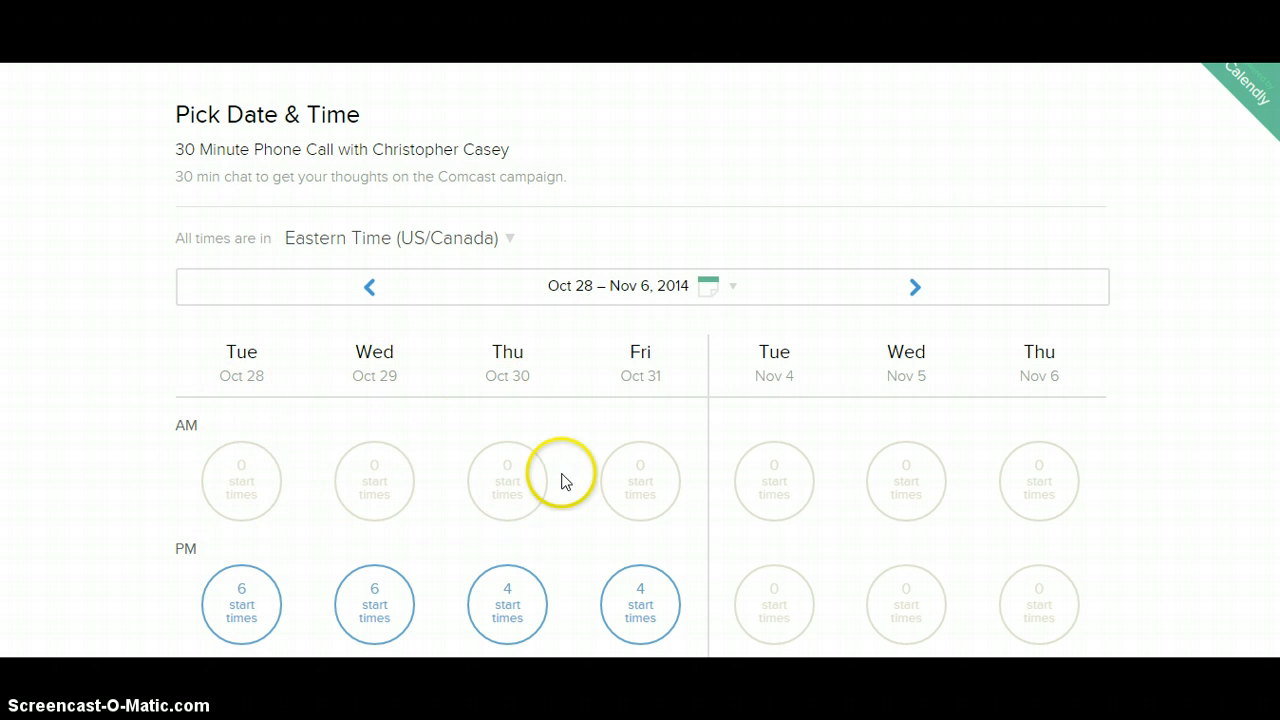
pyautogui.moveTo(617, 378)
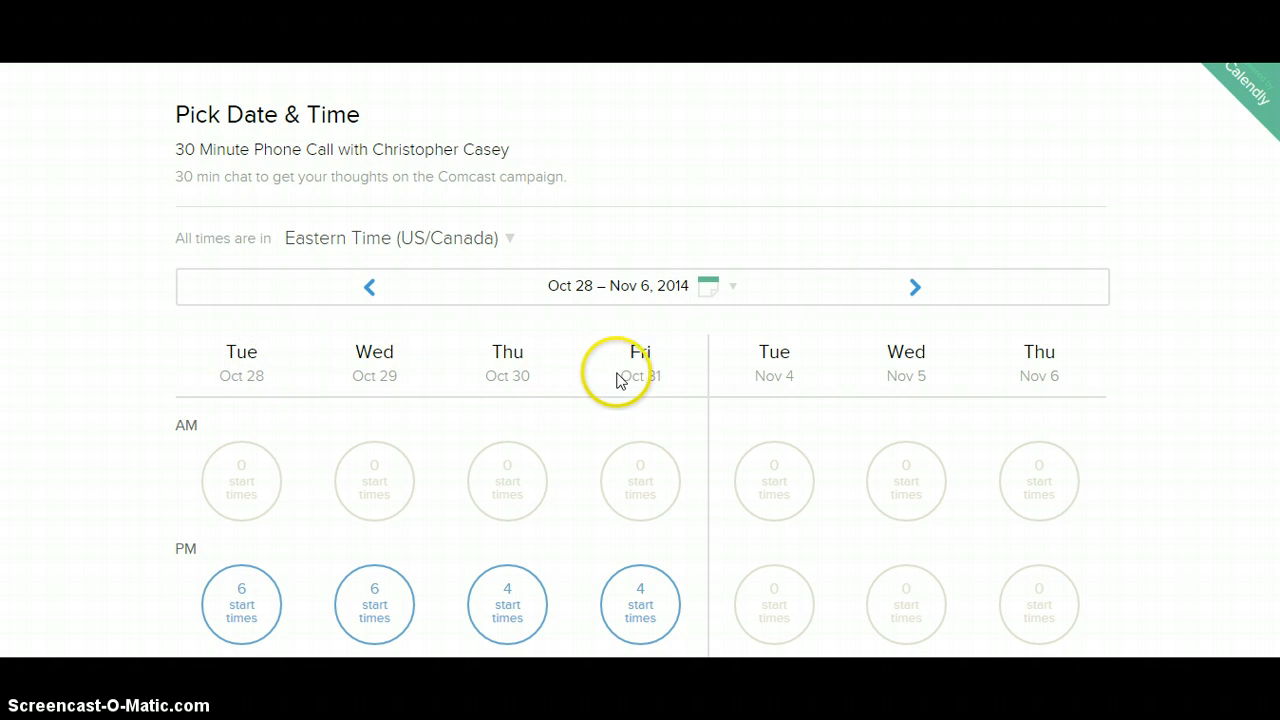
pyautogui.moveTo(315, 450)
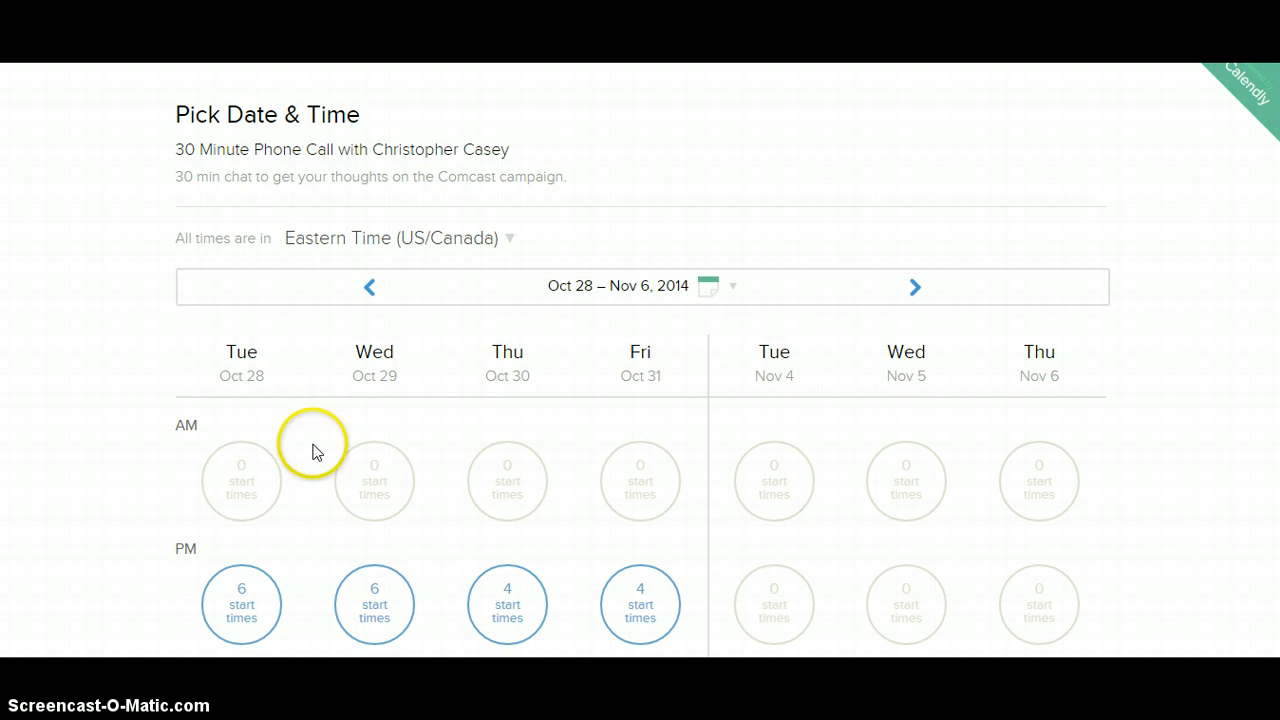
pyautogui.moveTo(268, 390)
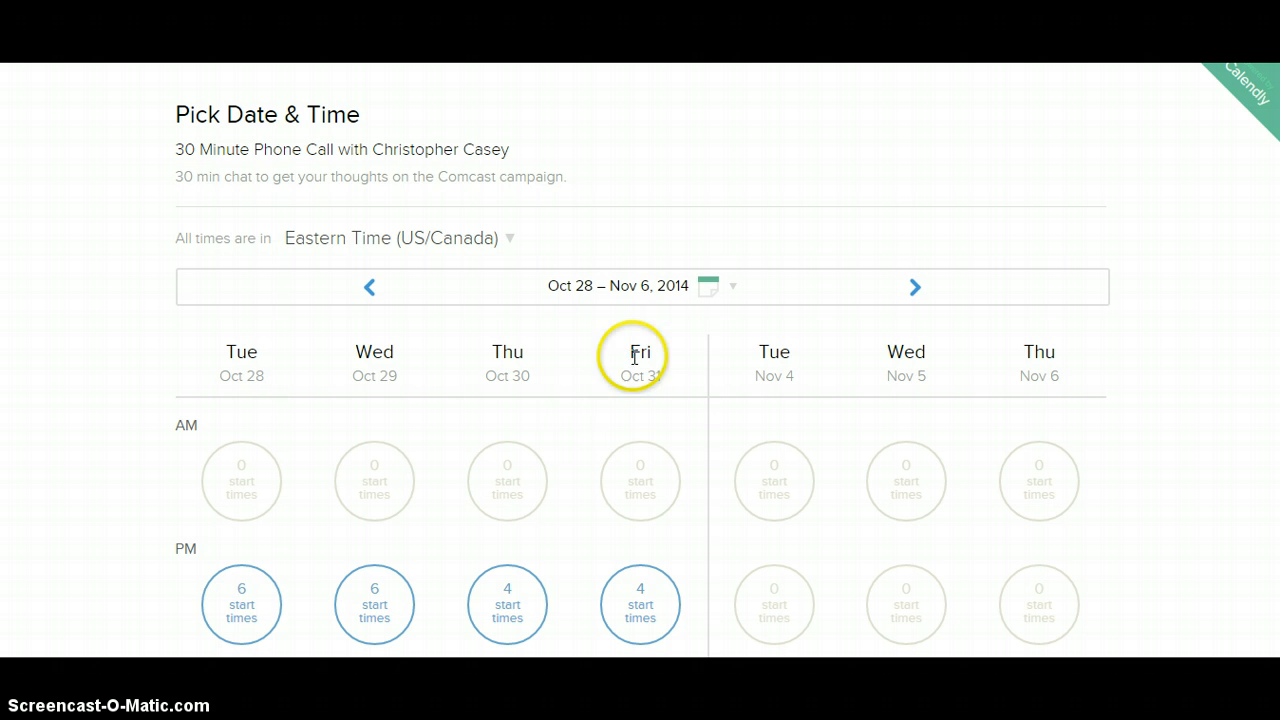
pyautogui.moveTo(640, 378)
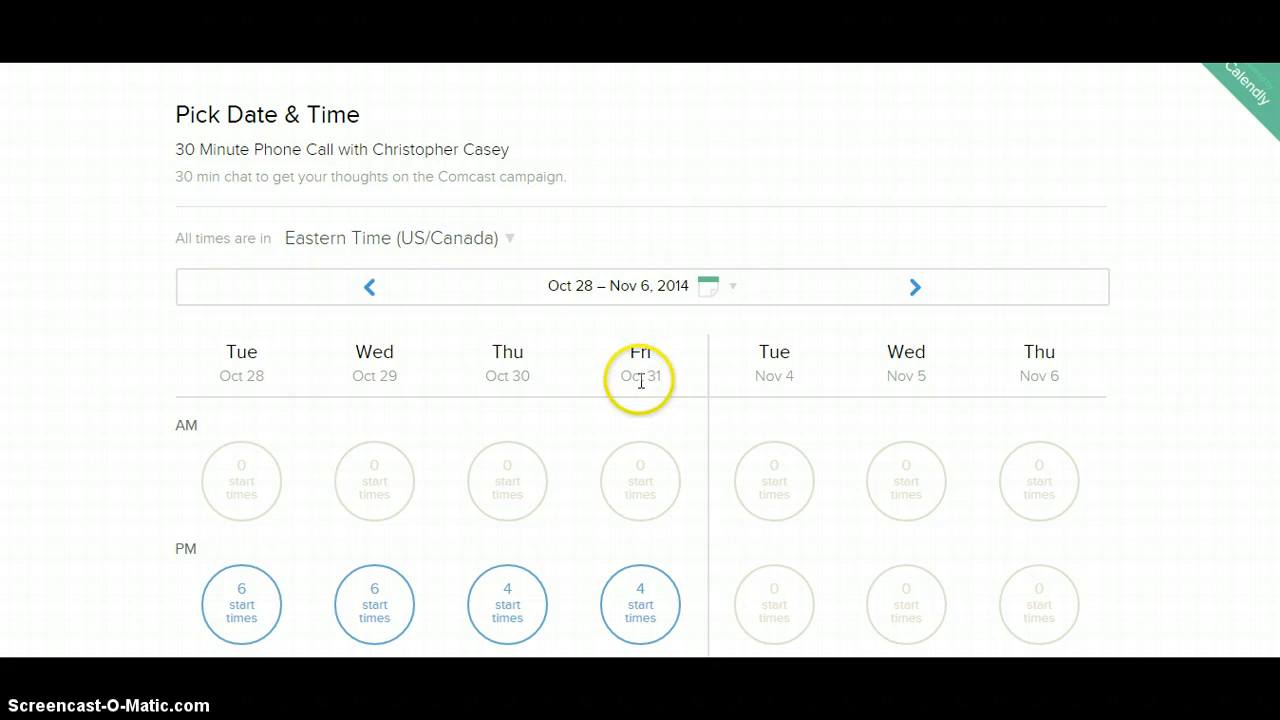
pyautogui.moveTo(640, 485)
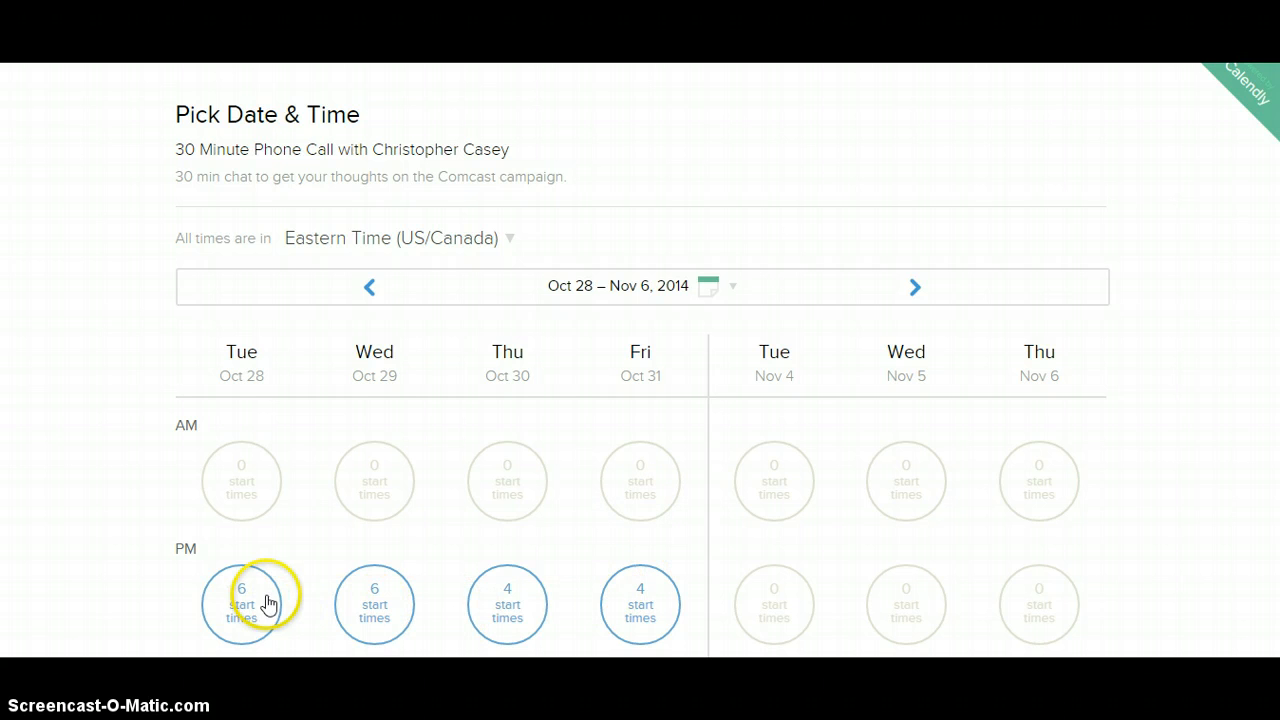
pyautogui.moveTo(456, 613)
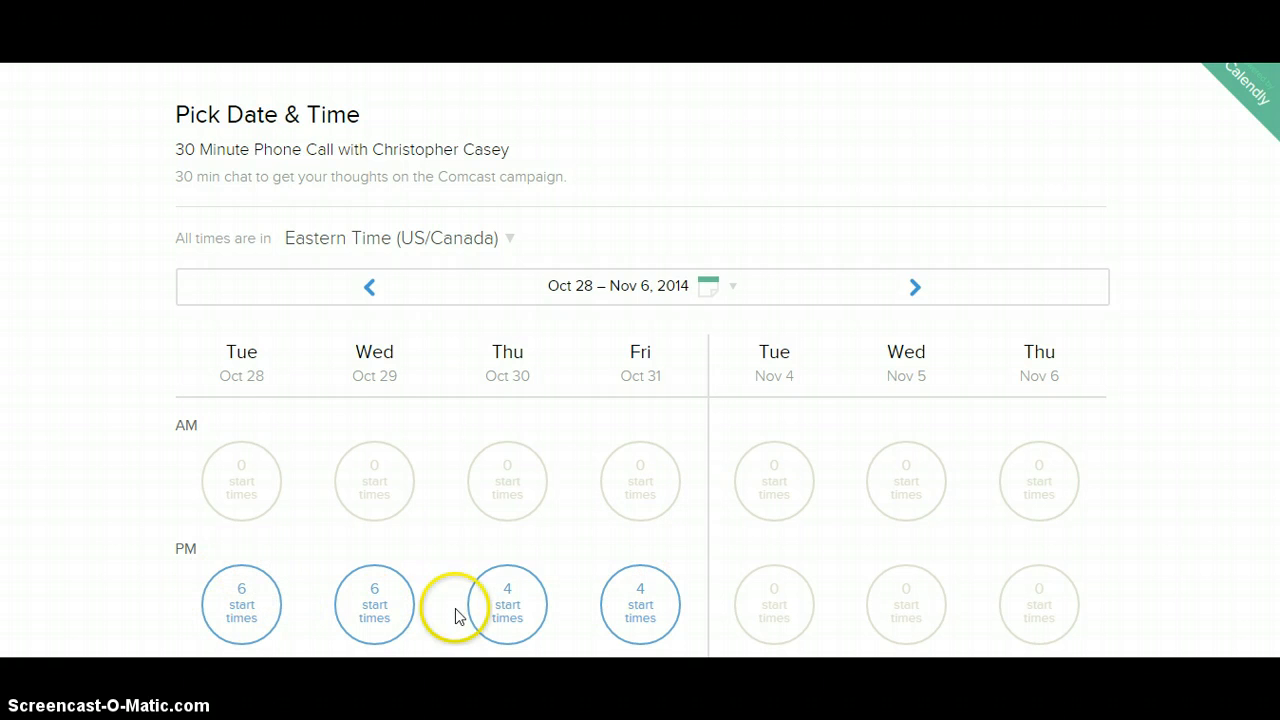
pyautogui.moveTo(640, 390)
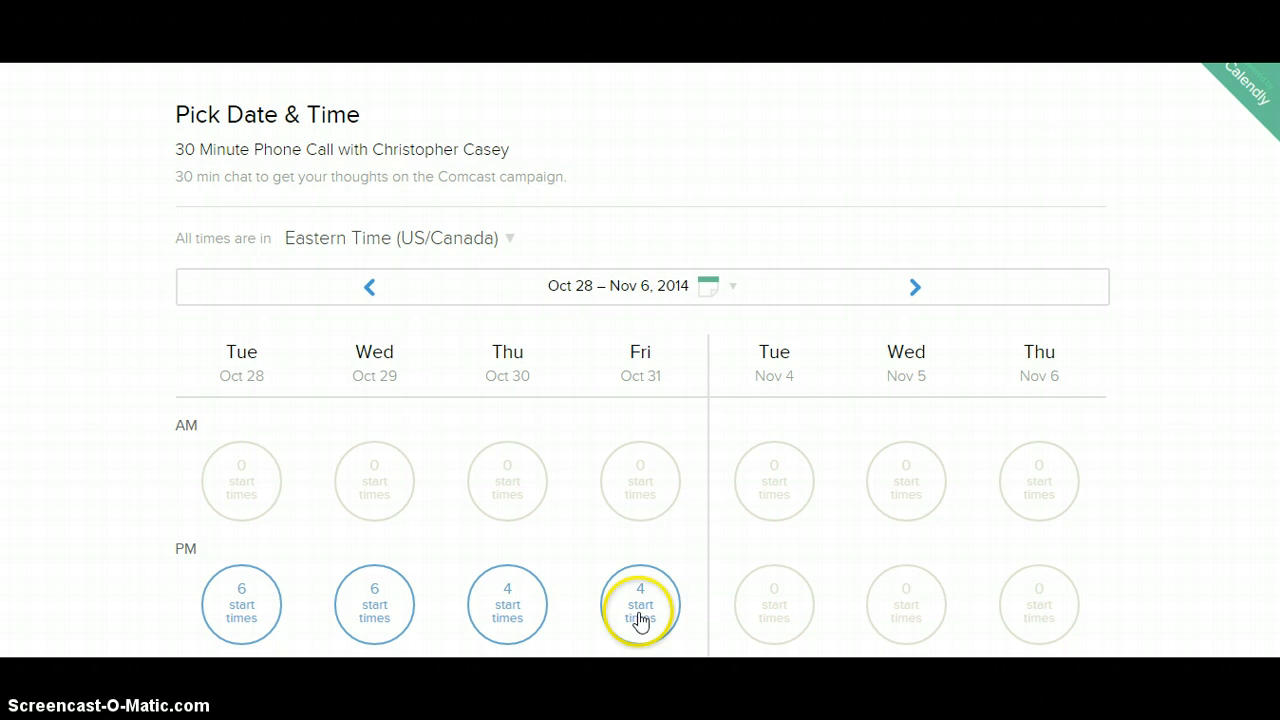
pyautogui.moveTo(374, 604)
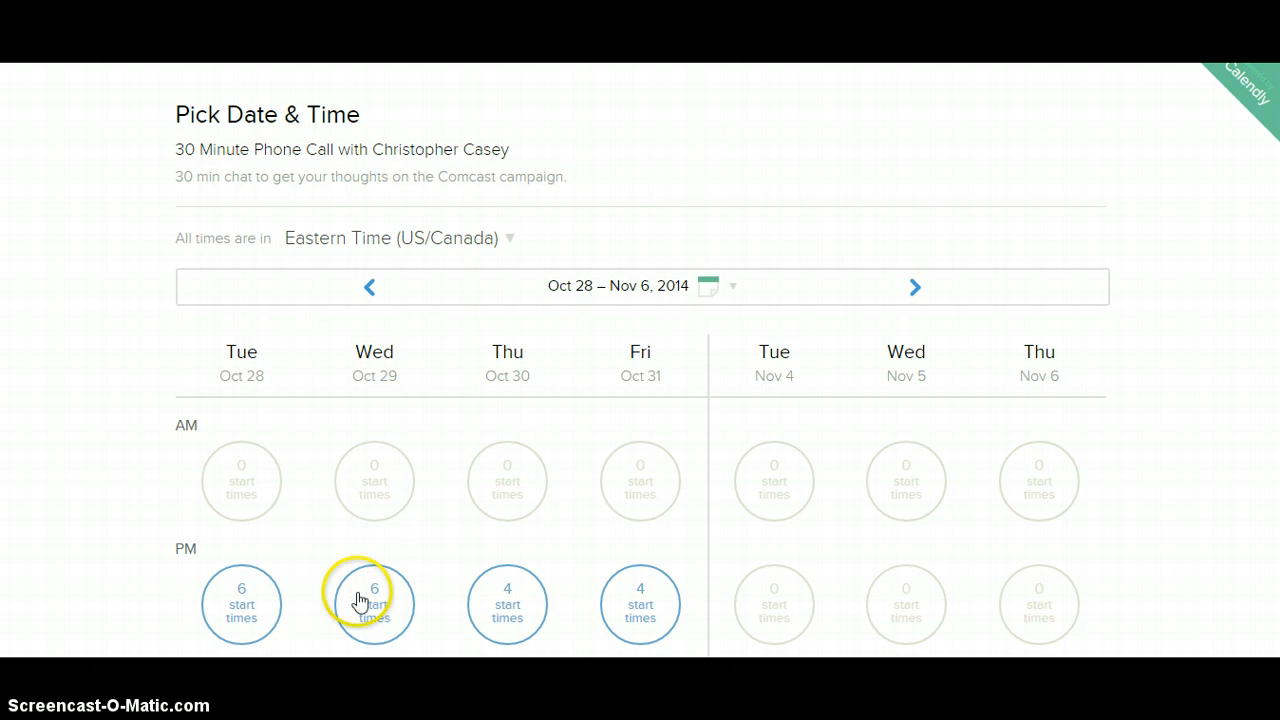
pyautogui.moveTo(640, 604)
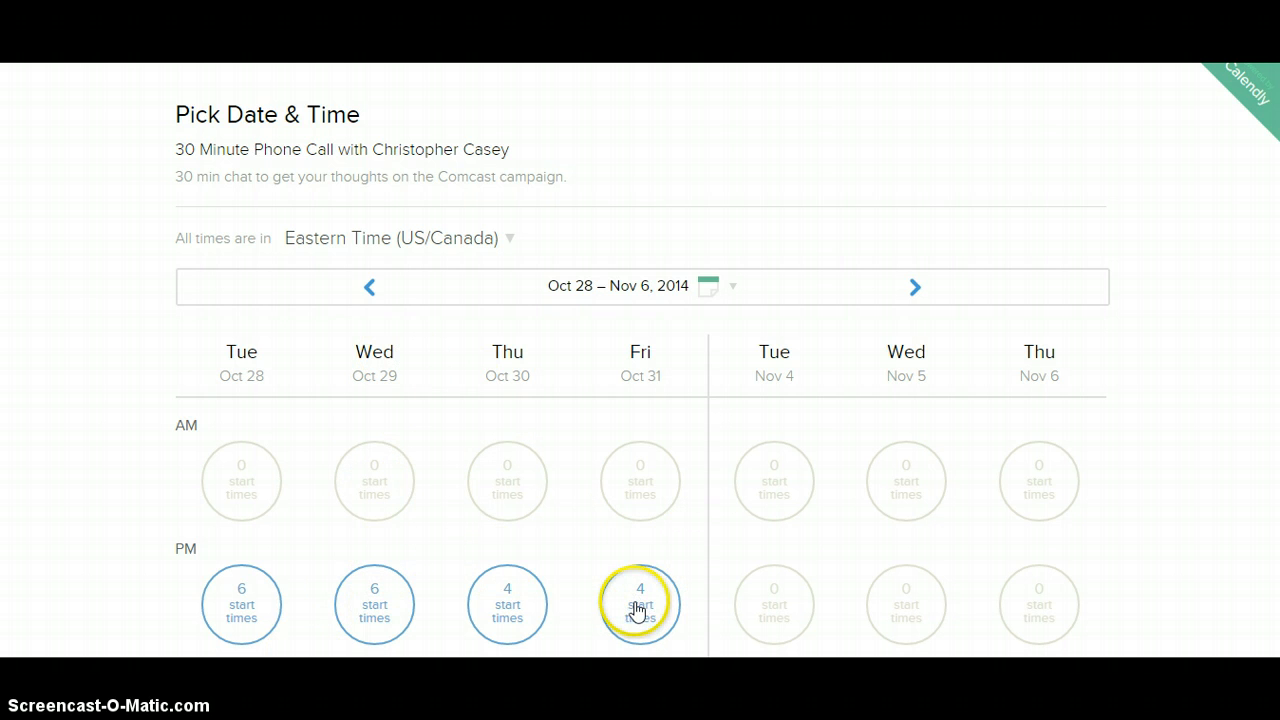
pyautogui.moveTo(639, 603)
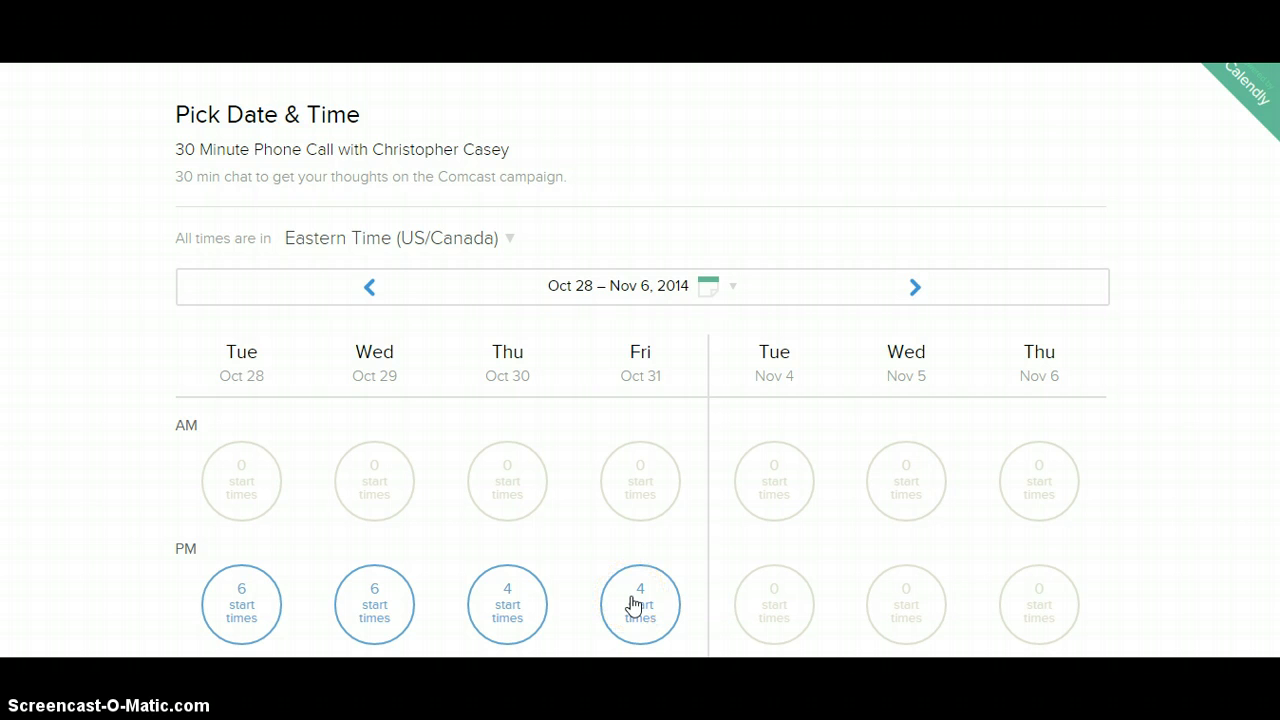
pyautogui.moveTo(555, 388)
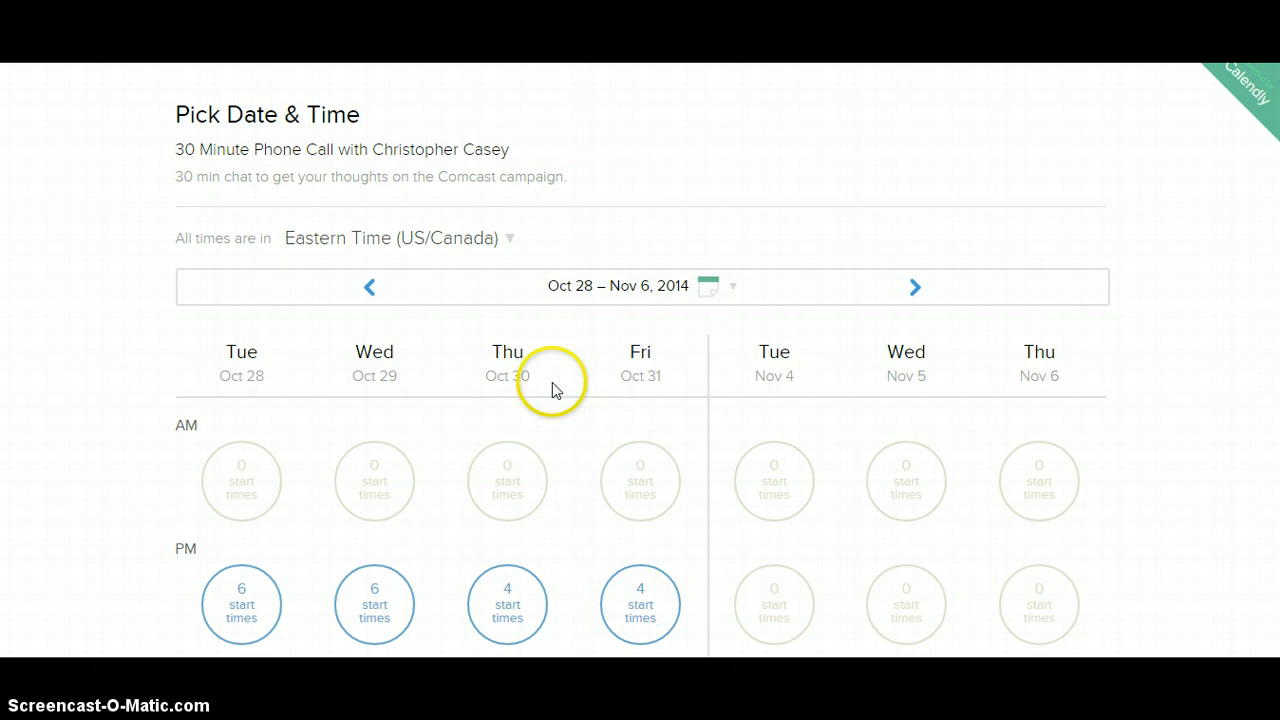
pyautogui.moveTo(640, 600)
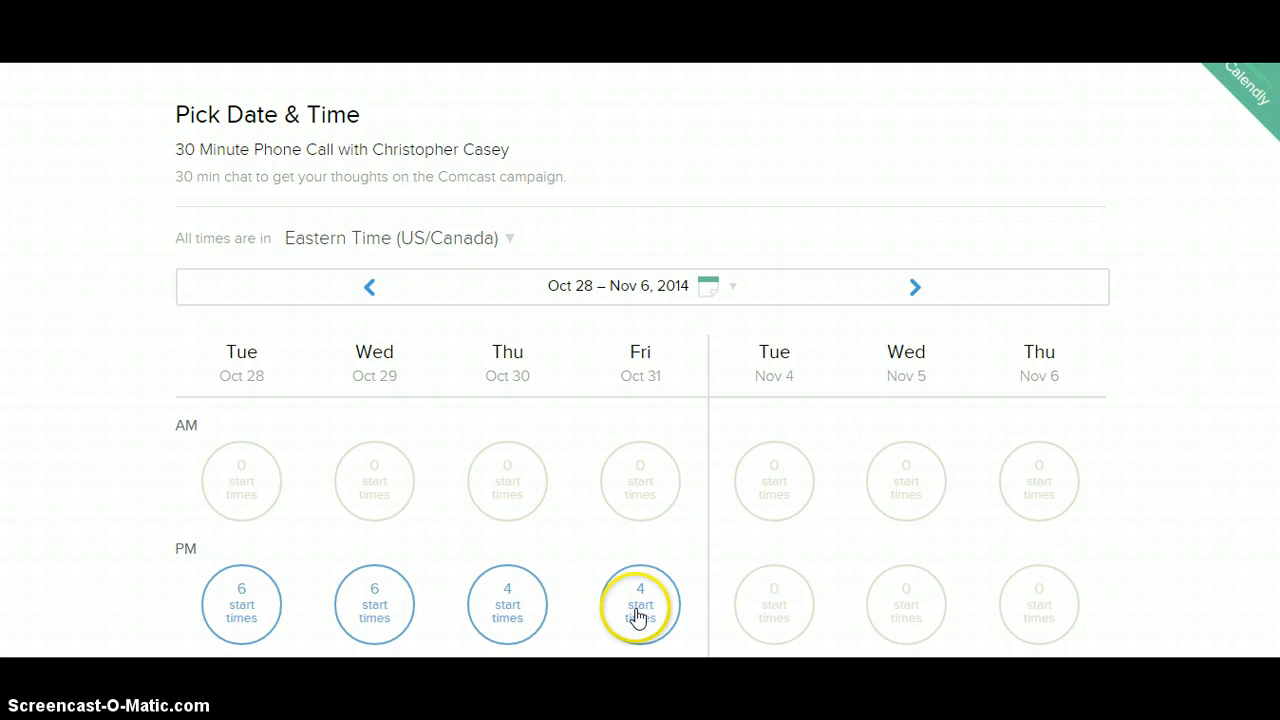
pyautogui.moveTo(640, 605)
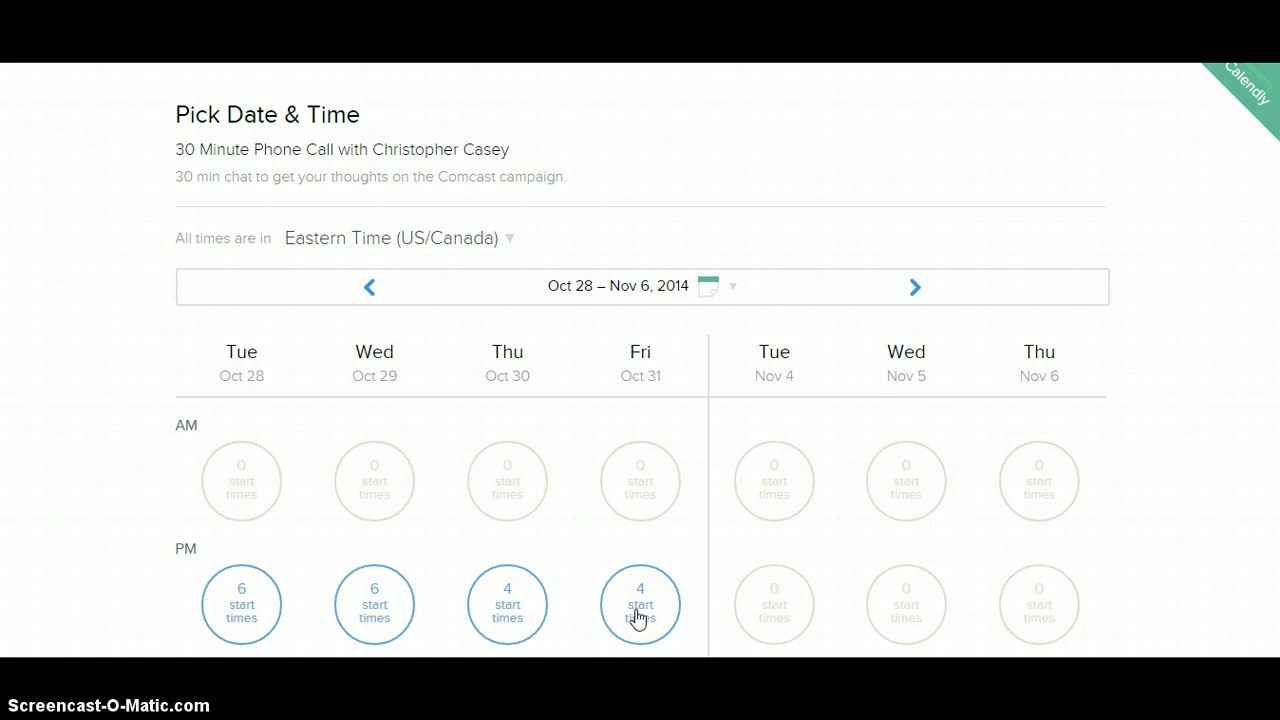
# Show Friday Oct 31 afternoon start times: 4:00, 4:30, 5:00 and 5:30 pm
pyautogui.click(640, 604)
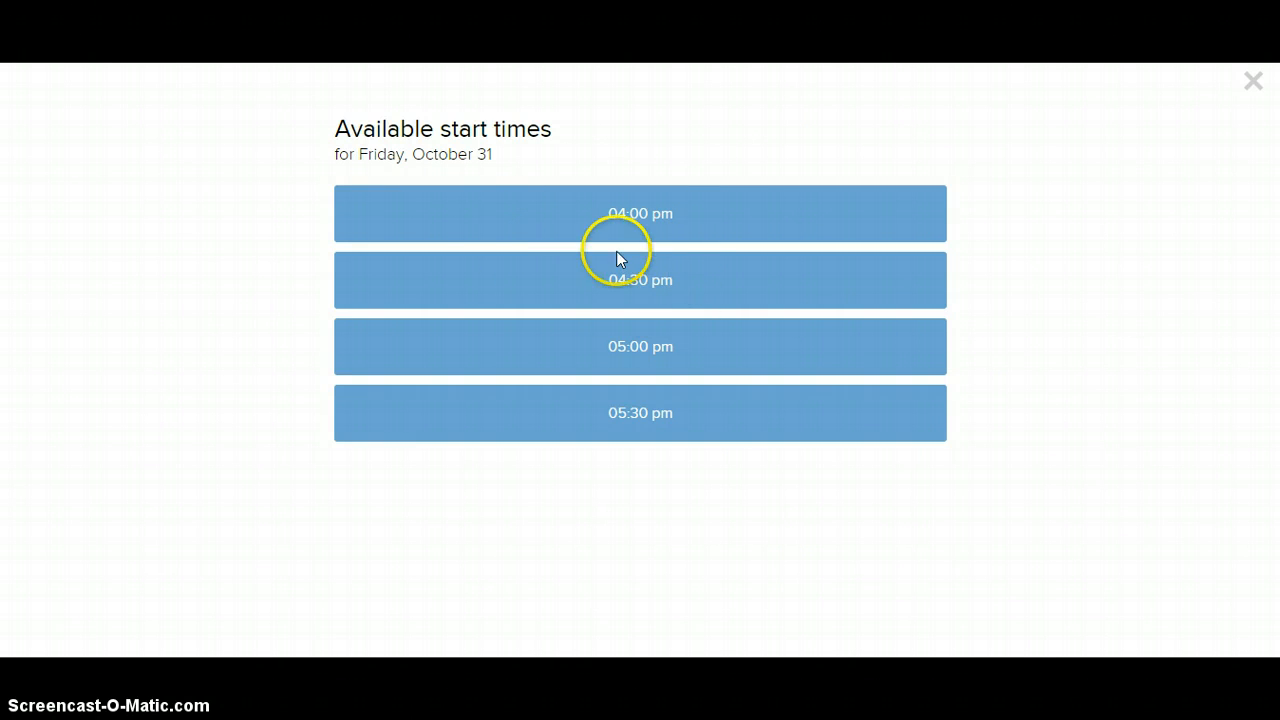
pyautogui.moveTo(720, 432)
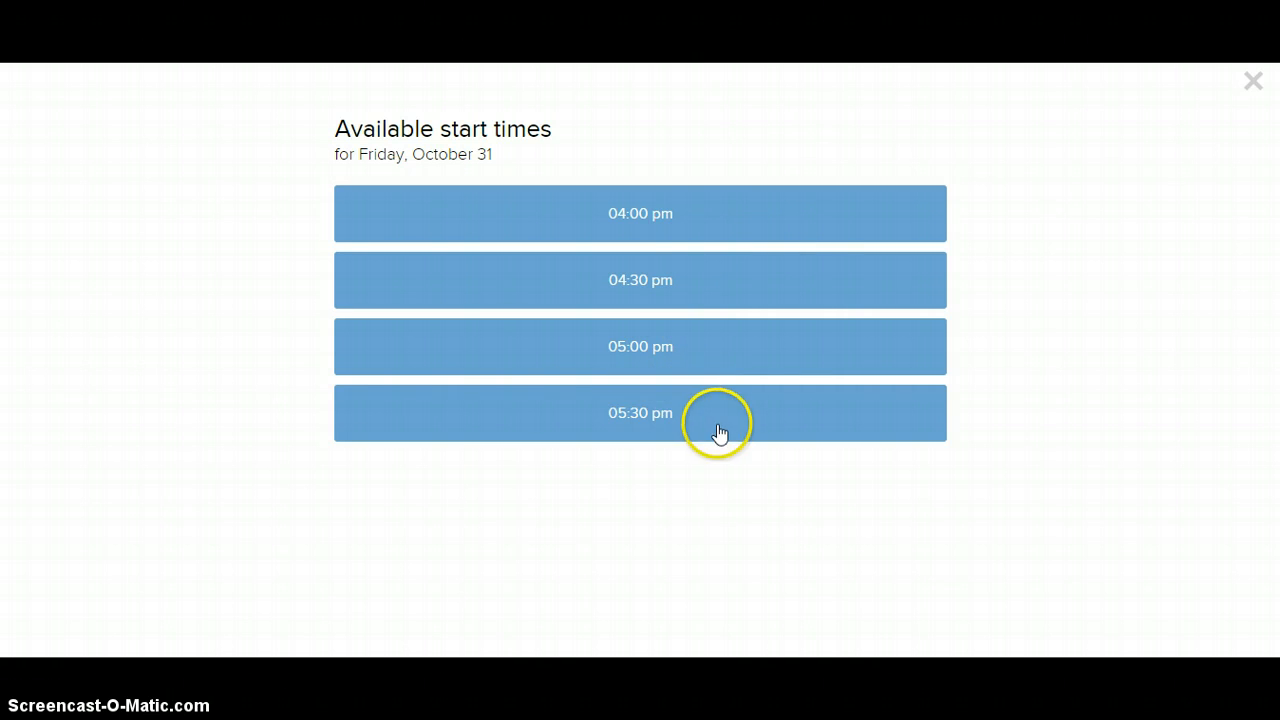
pyautogui.moveTo(657, 407)
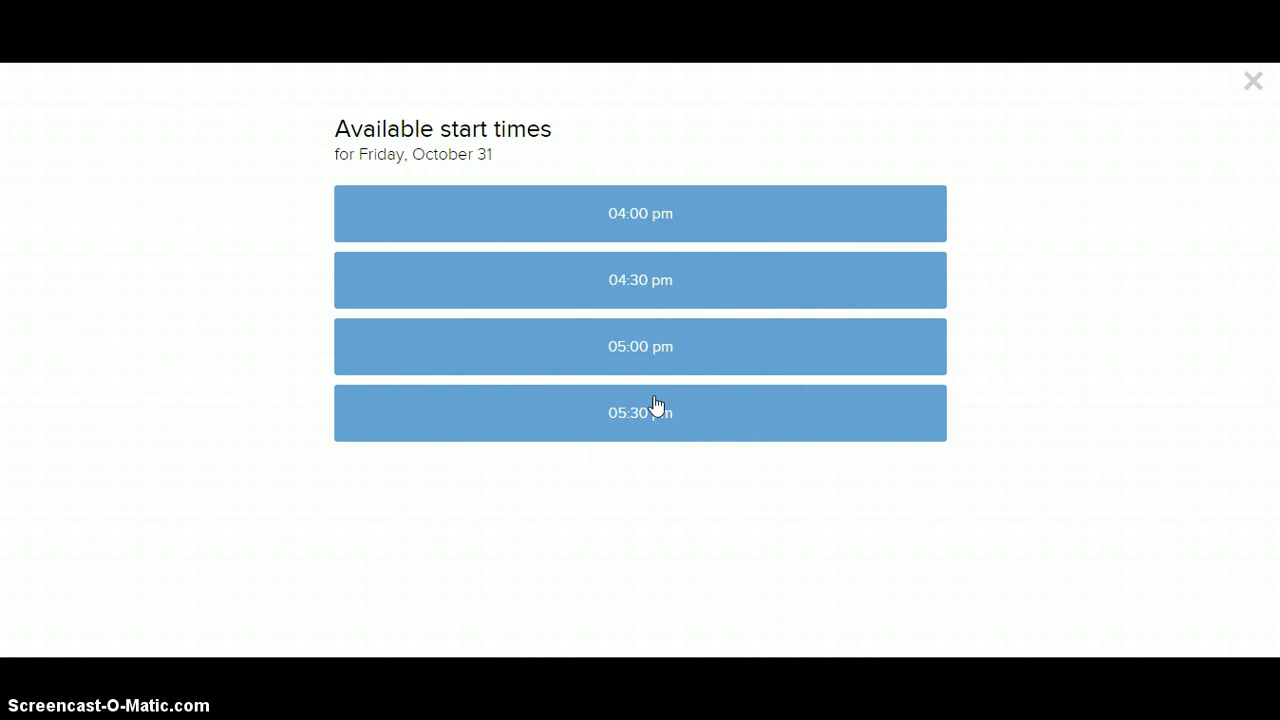
pyautogui.moveTo(430, 178)
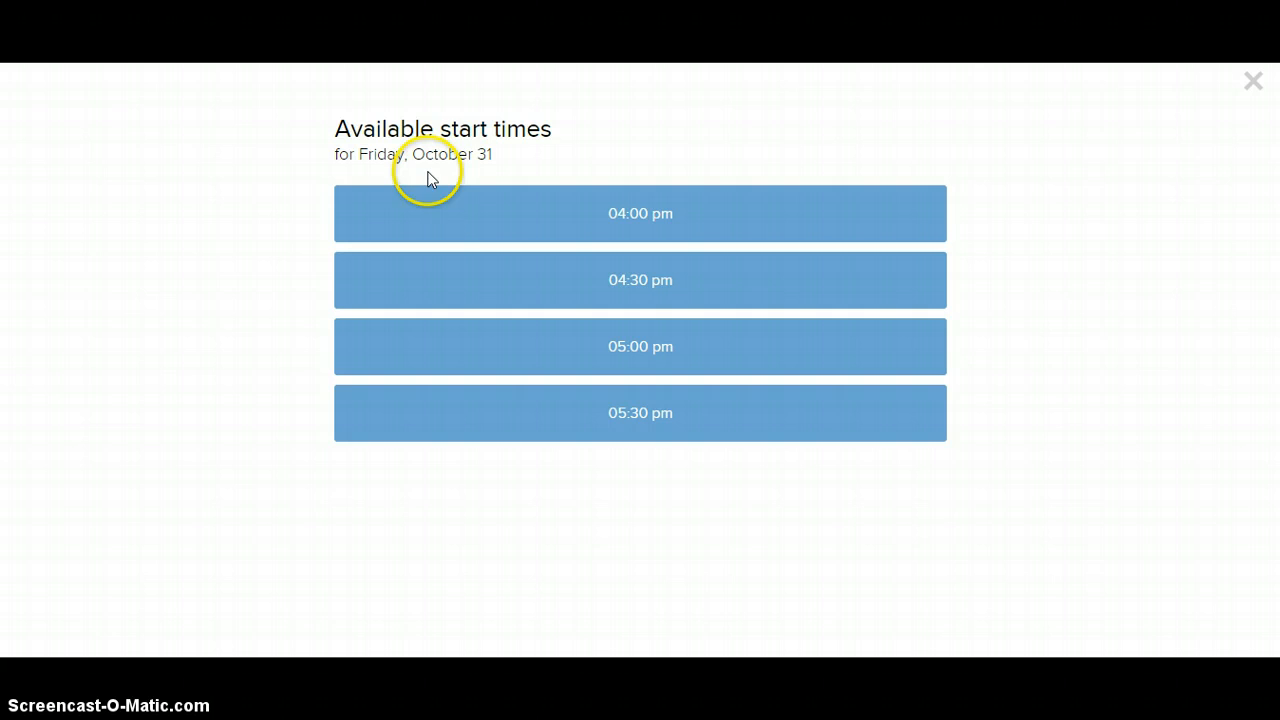
pyautogui.moveTo(558, 164)
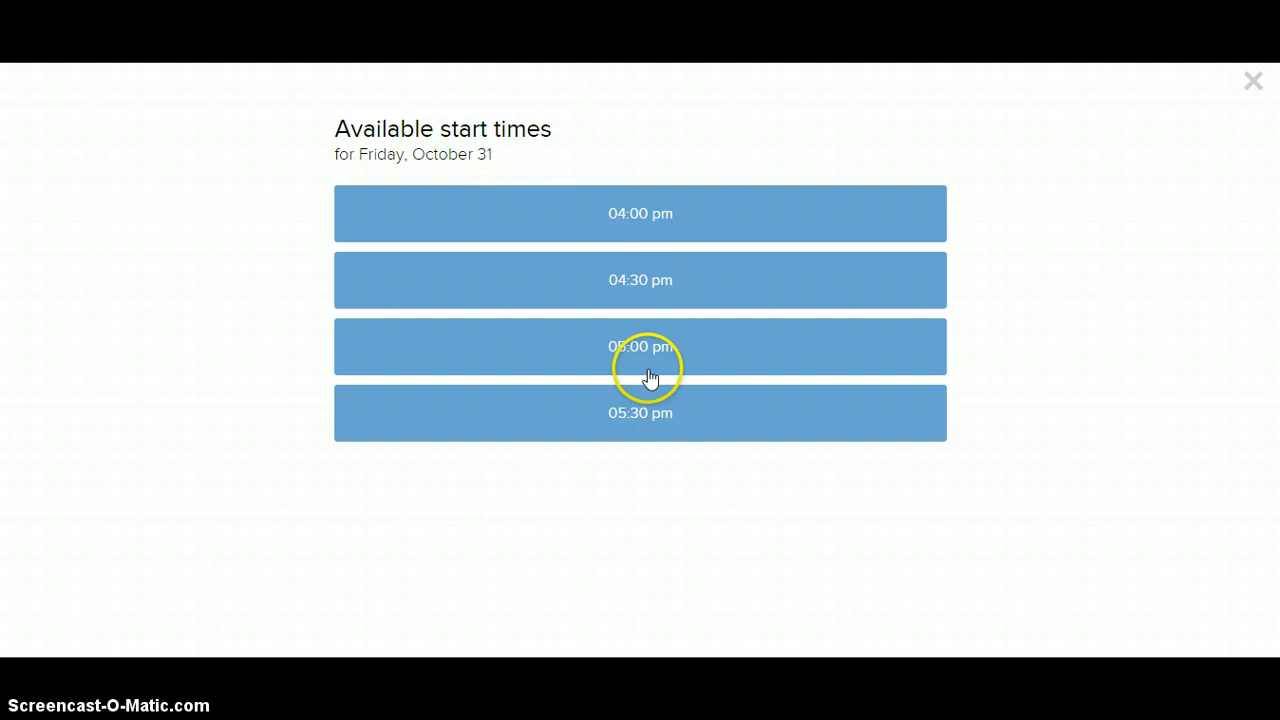
pyautogui.moveTo(668, 420)
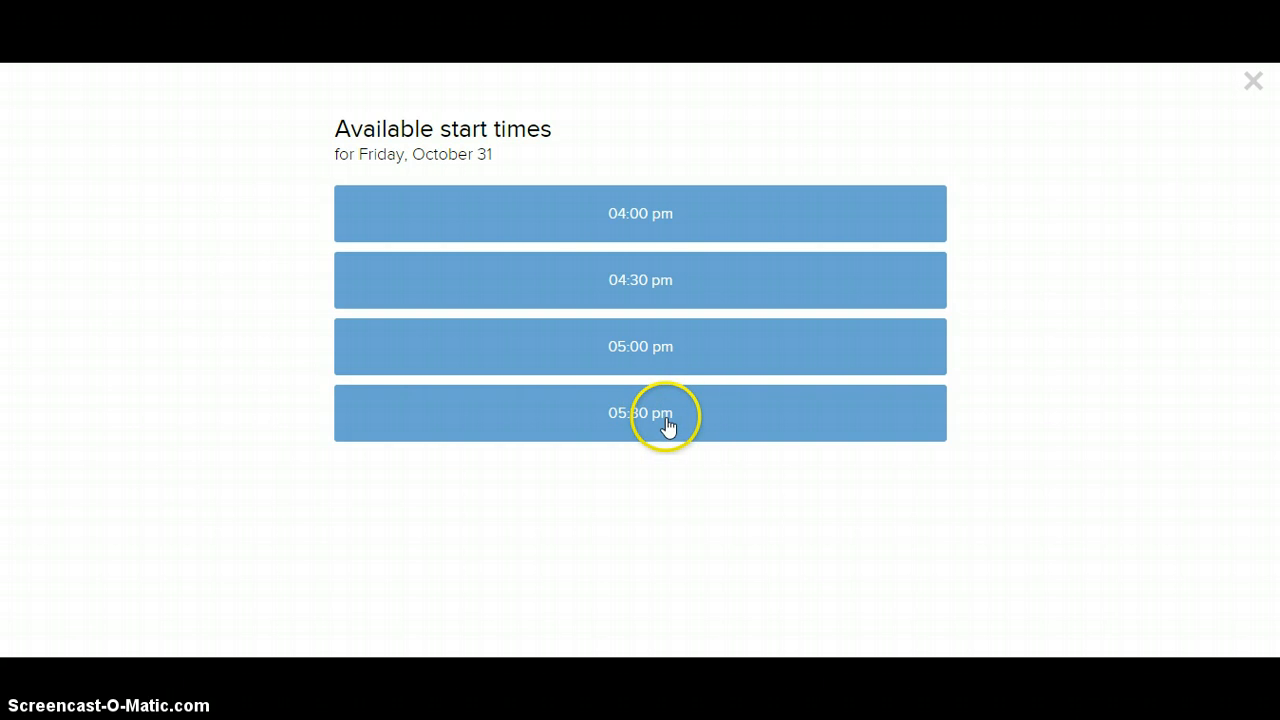
pyautogui.moveTo(632, 432)
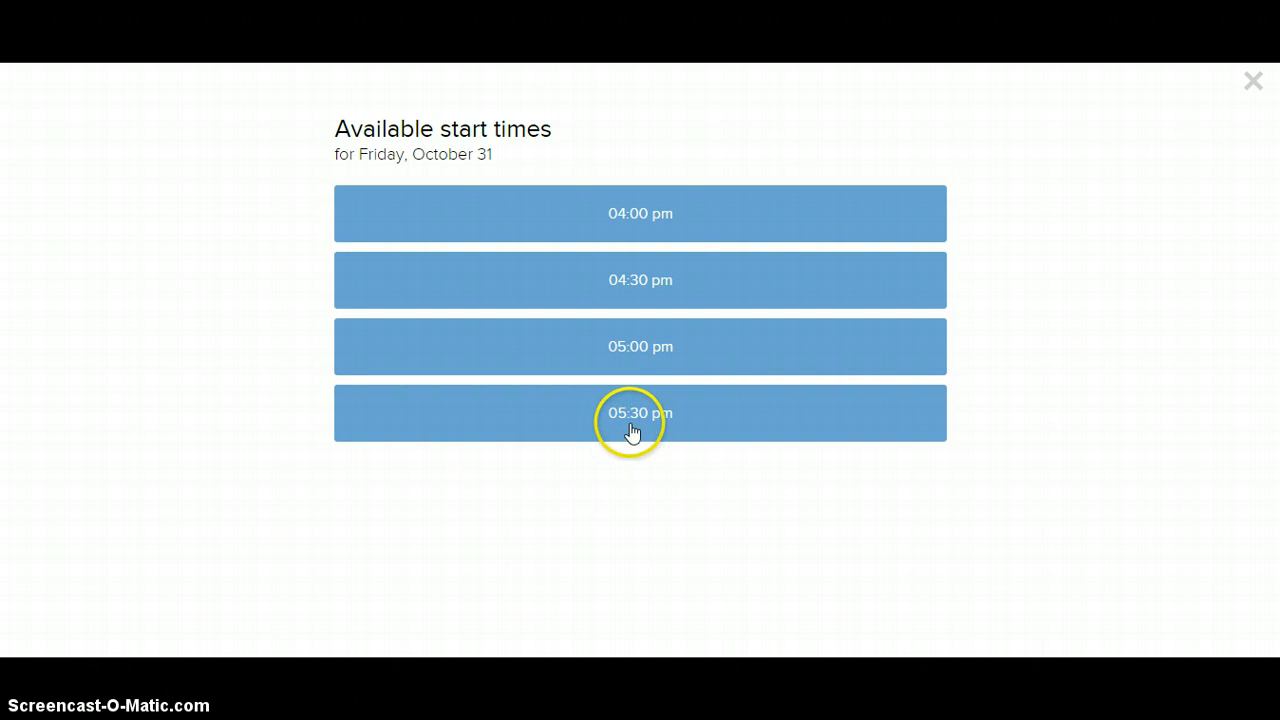
pyautogui.moveTo(632, 432)
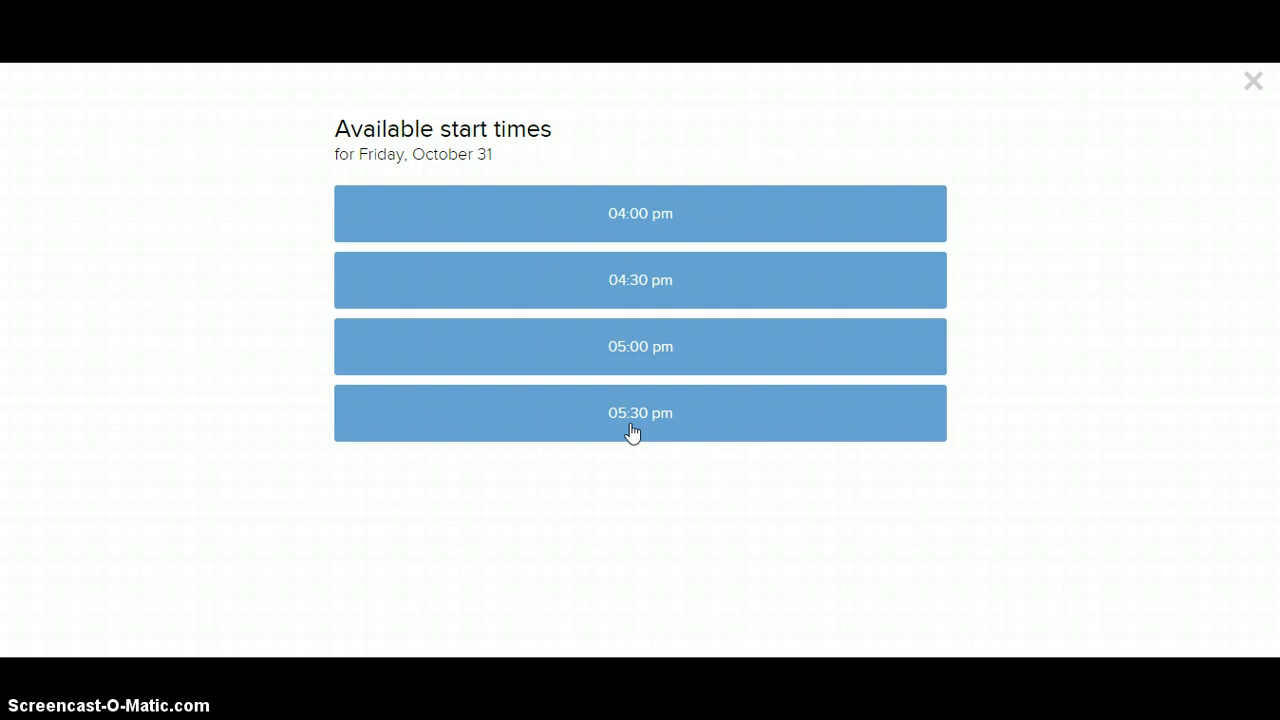
# Pick and confirm the 5:30–6:00 pm slot on Friday, October 31
pyautogui.click(640, 413)
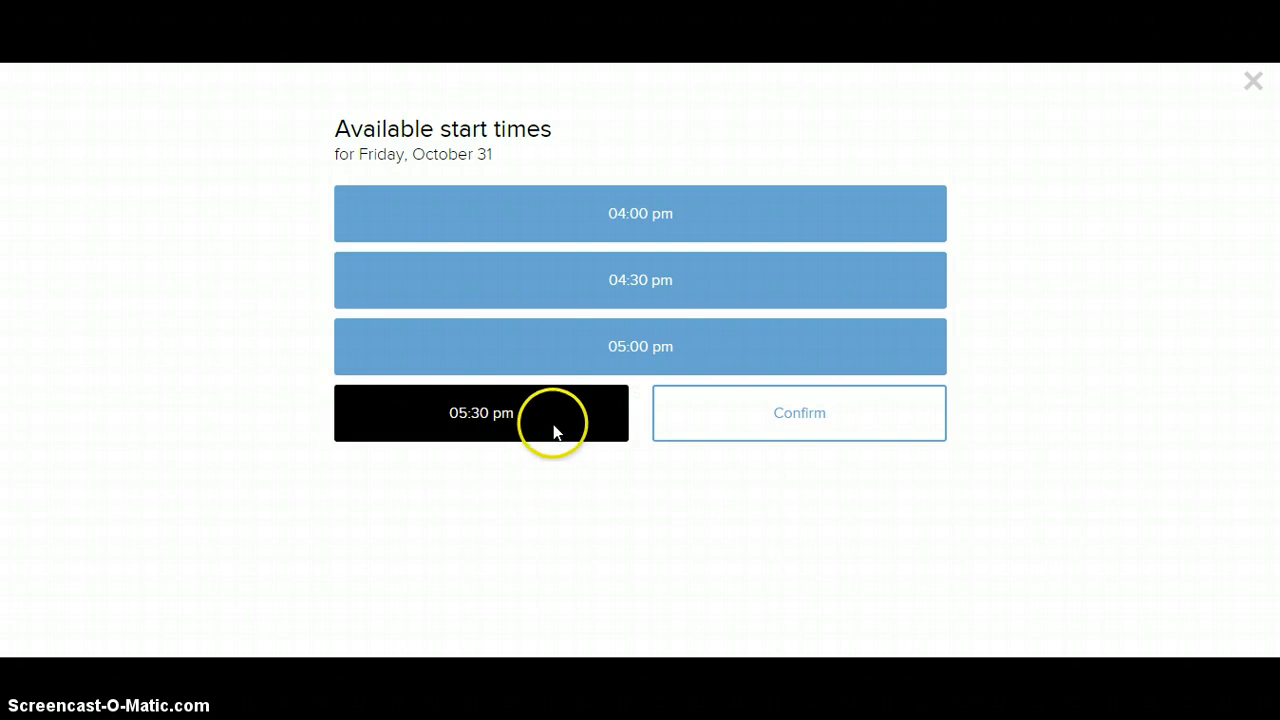
pyautogui.moveTo(799, 413)
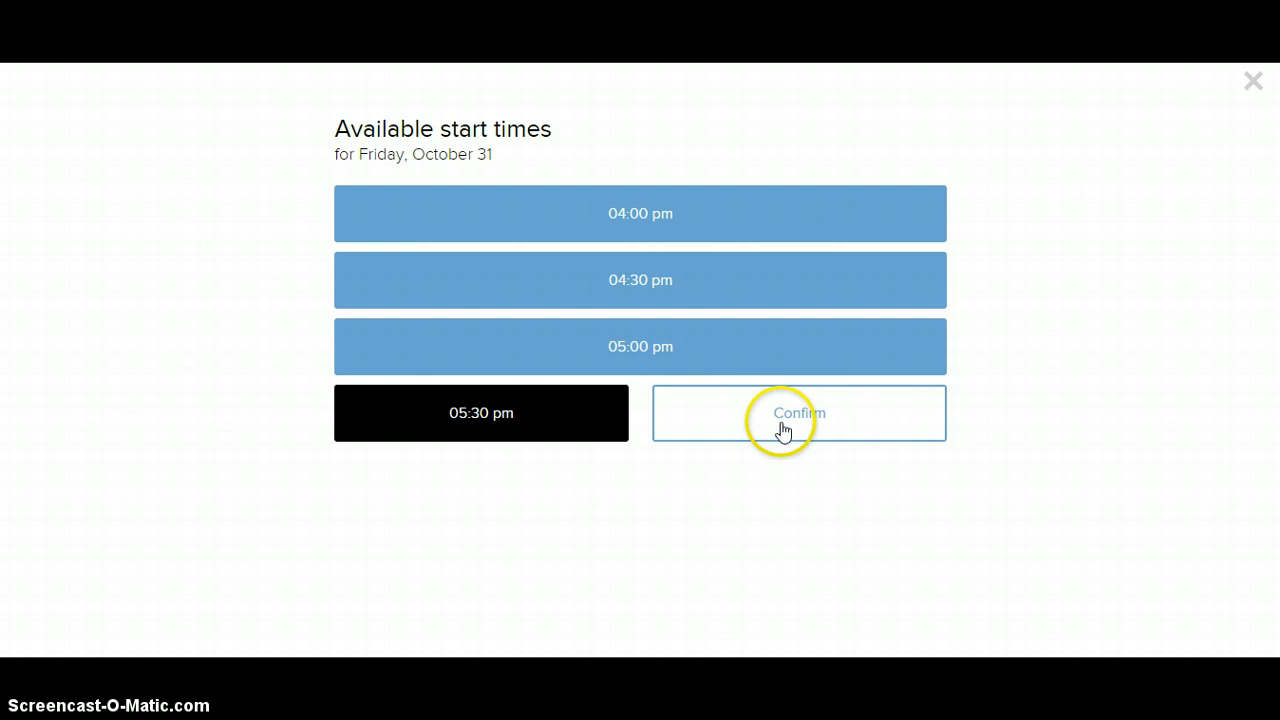
pyautogui.moveTo(823, 425)
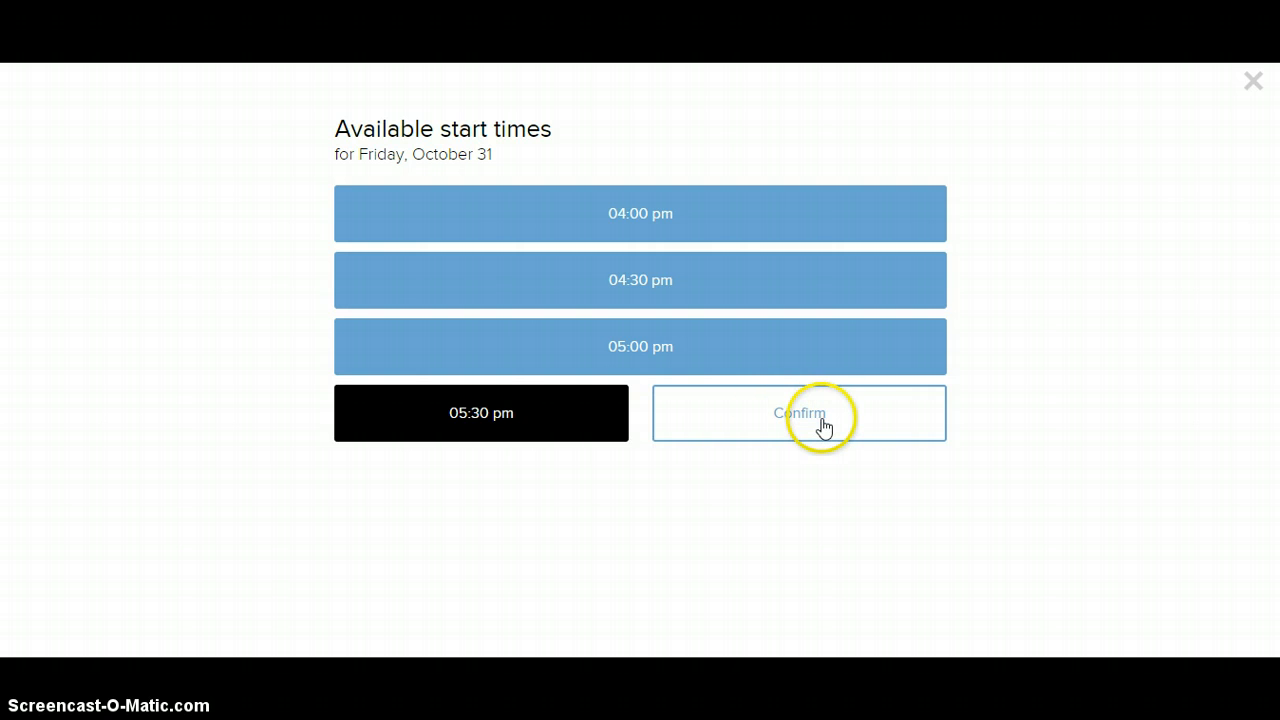
pyautogui.click(798, 413)
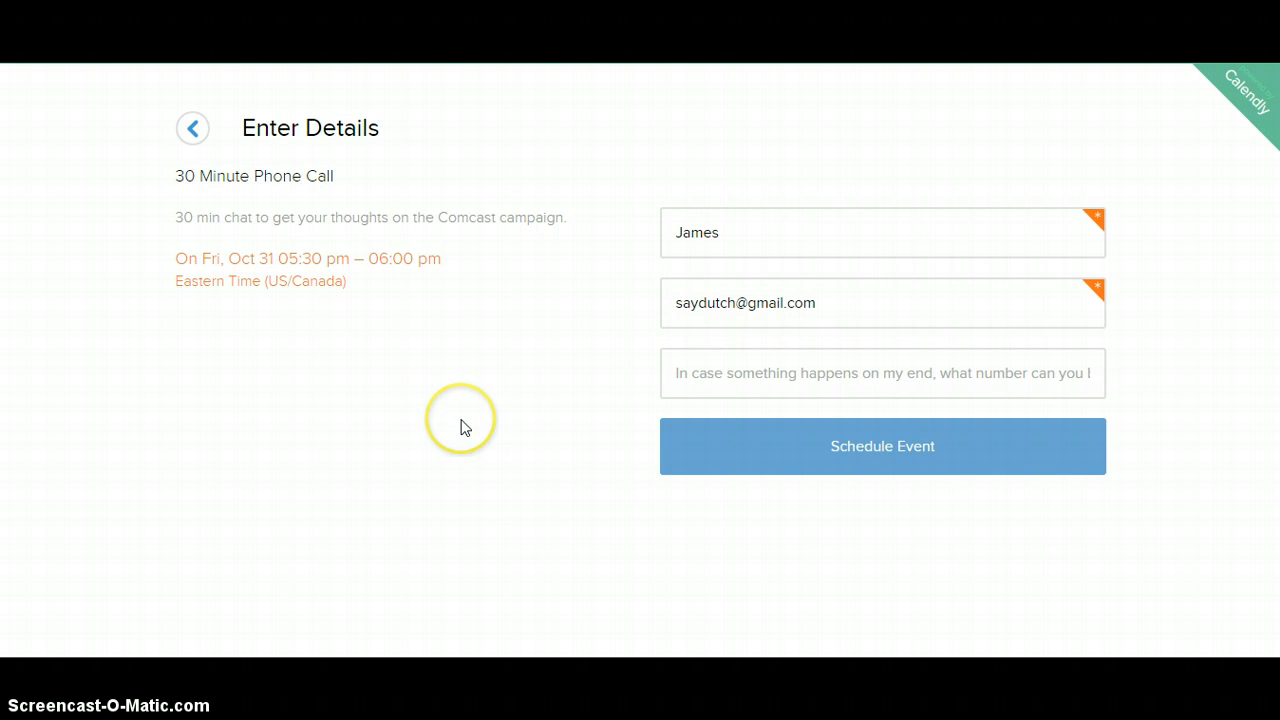
pyautogui.moveTo(464, 427)
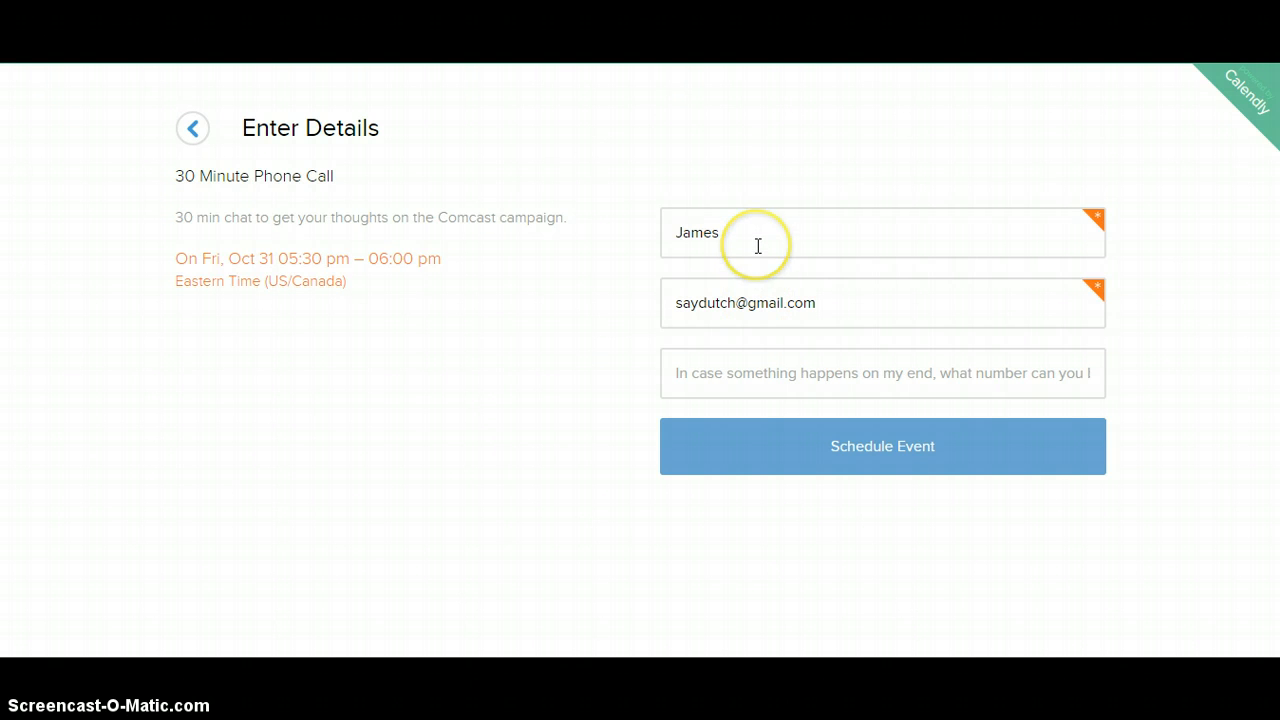
pyautogui.moveTo(757, 245)
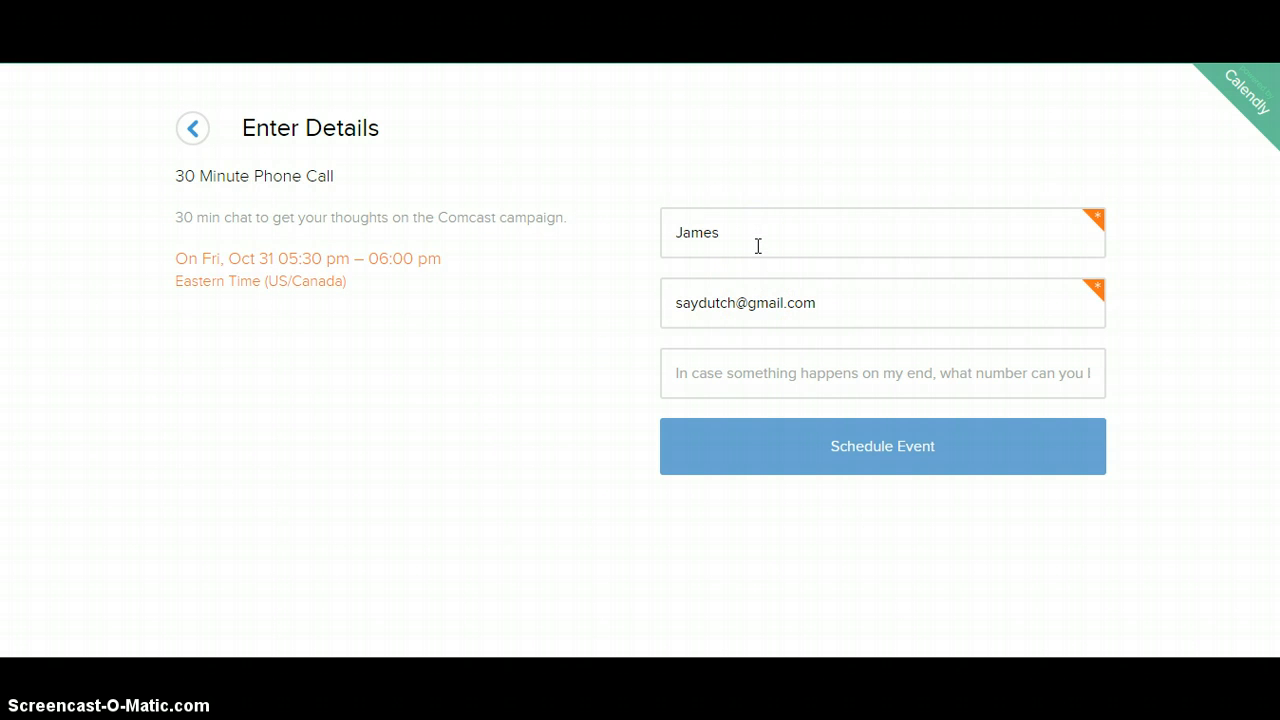
pyautogui.moveTo(655, 325)
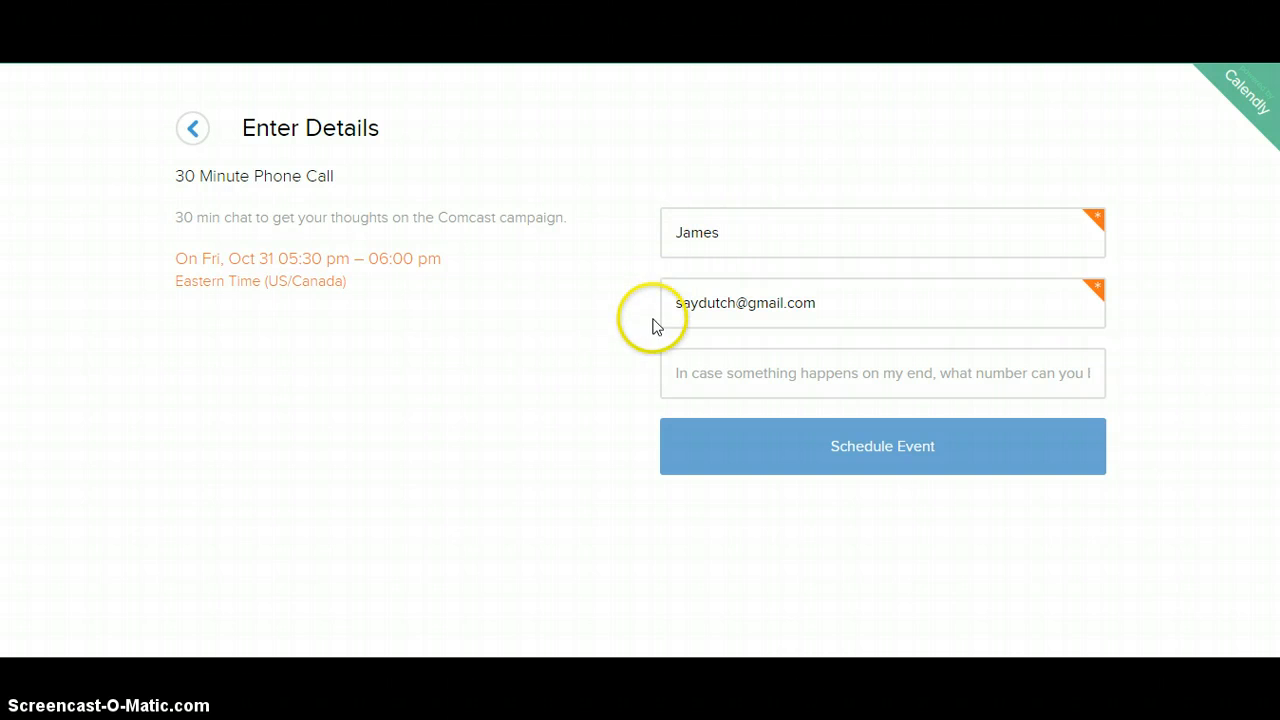
pyautogui.moveTo(574, 320)
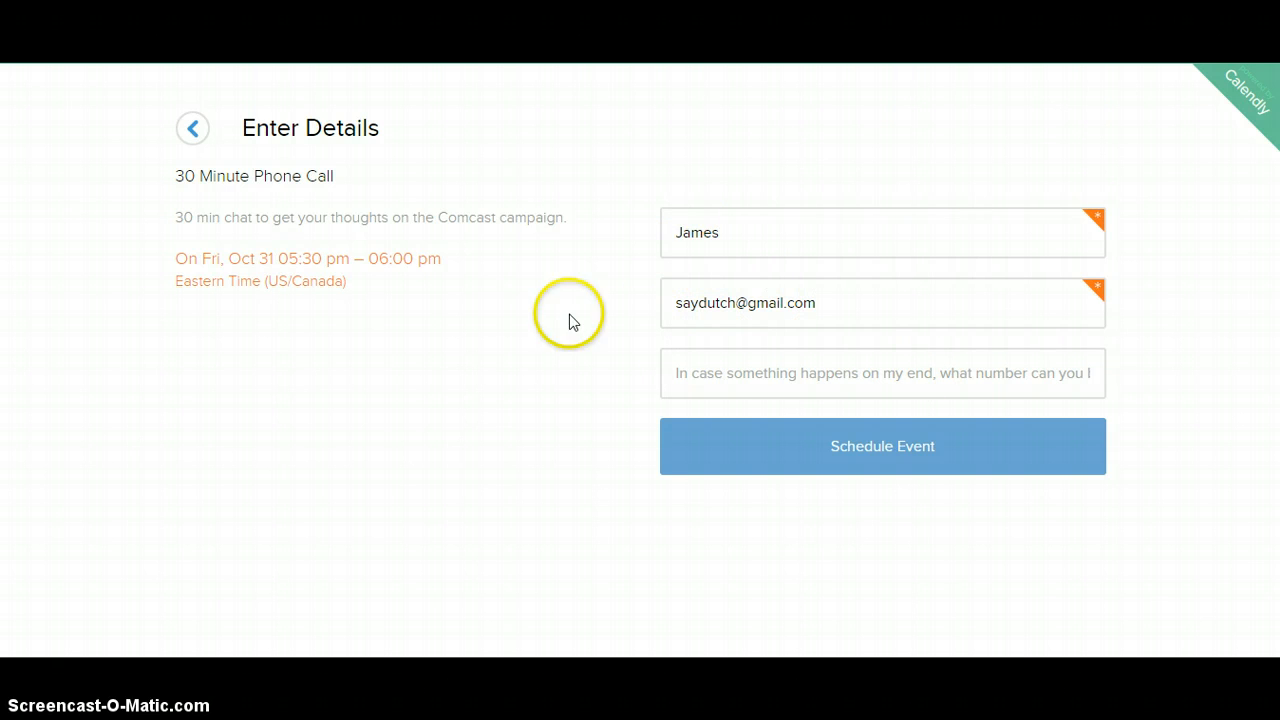
pyautogui.moveTo(725, 295)
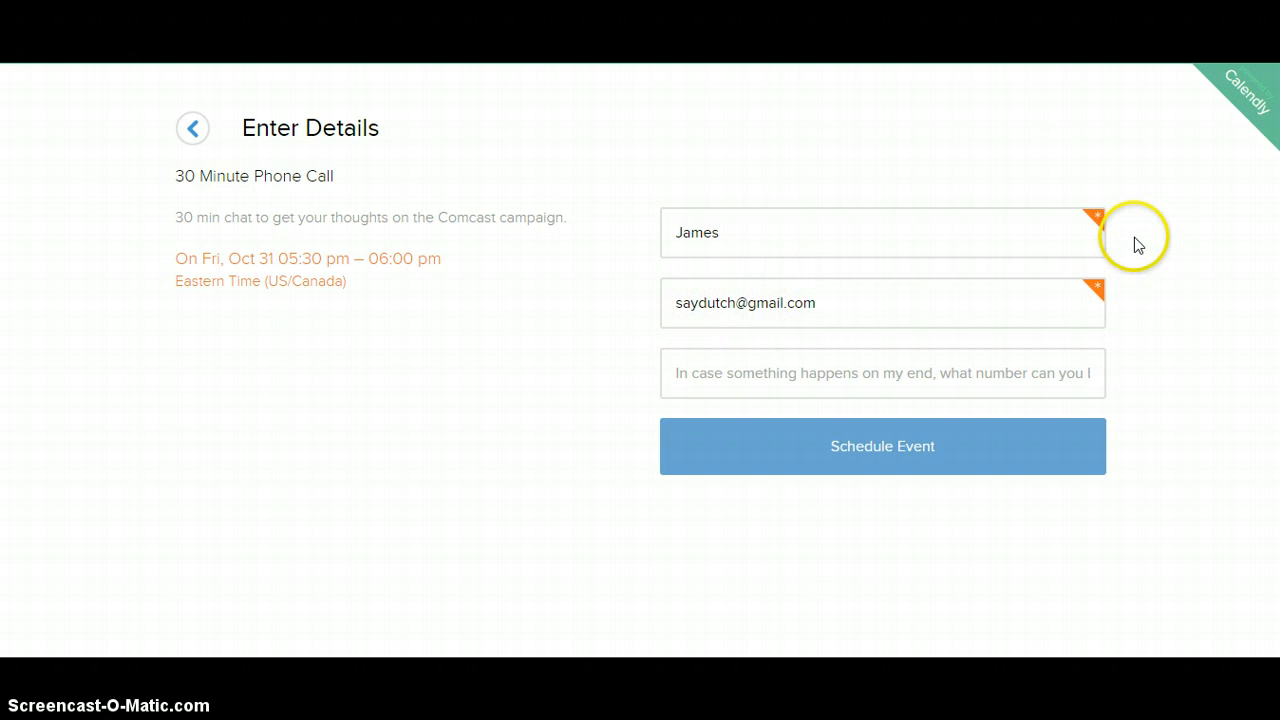
pyautogui.moveTo(1105, 283)
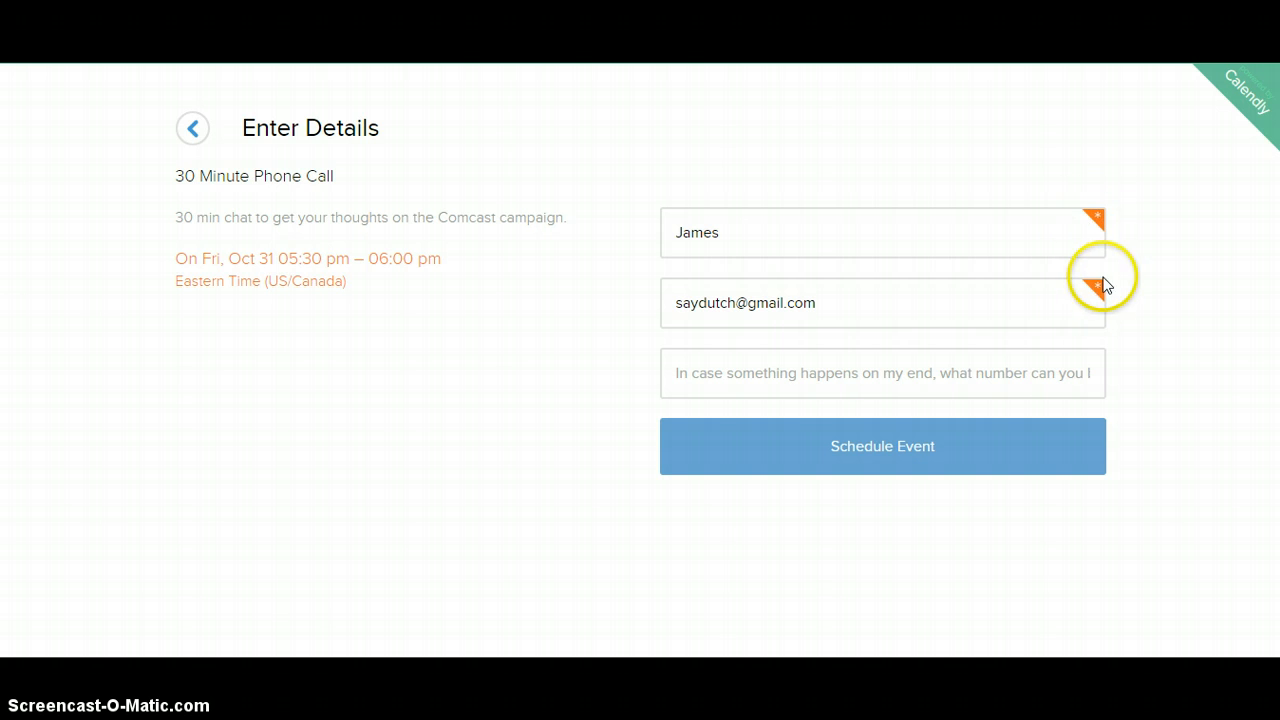
pyautogui.moveTo(483, 417)
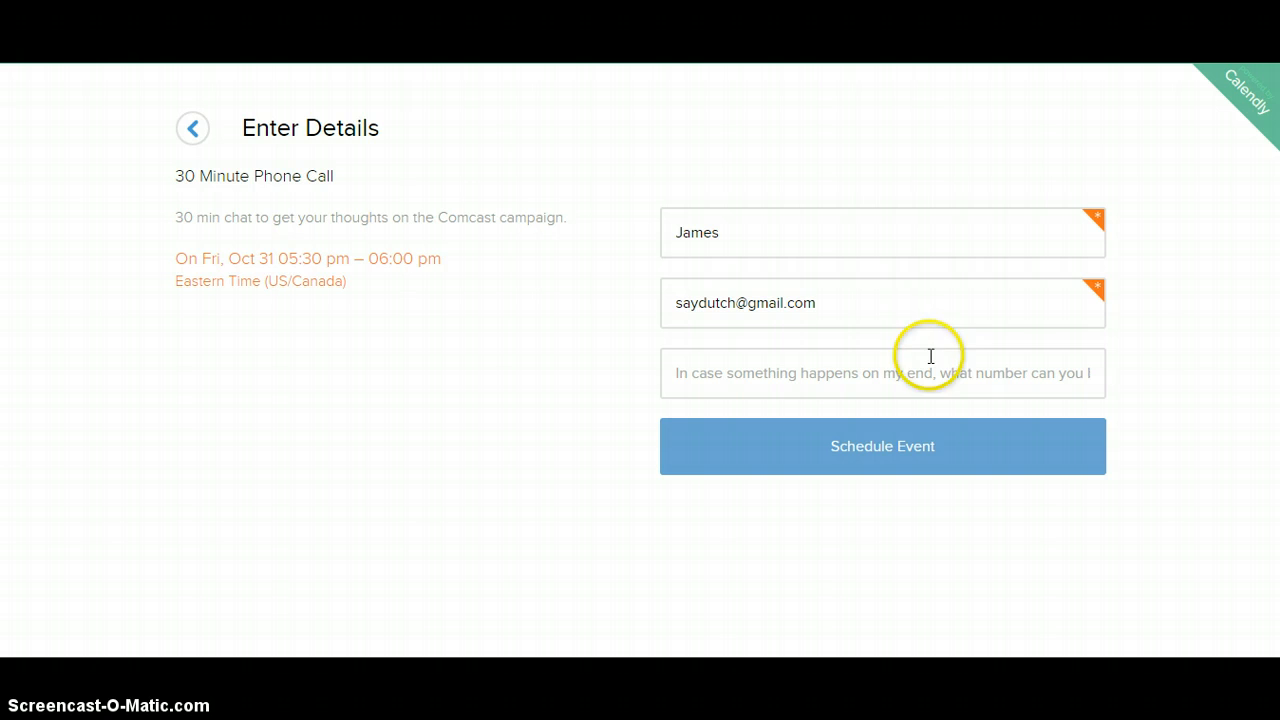
pyautogui.moveTo(903, 283)
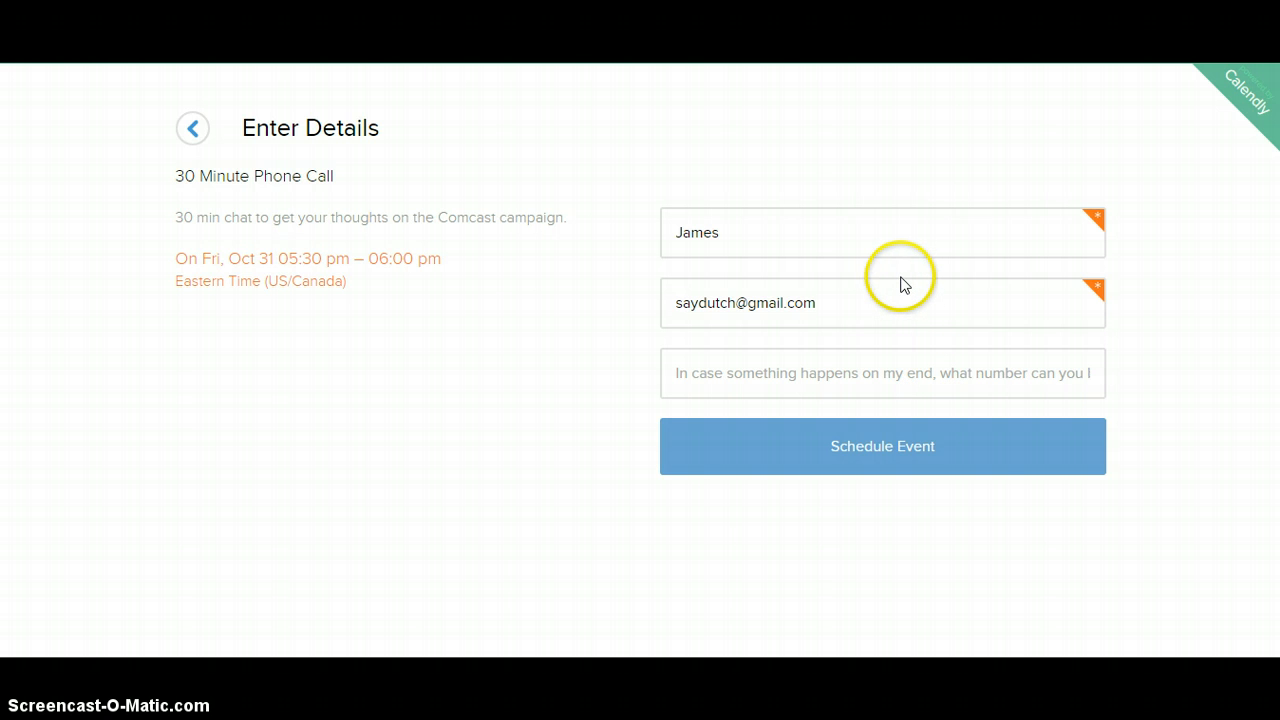
pyautogui.moveTo(903, 283)
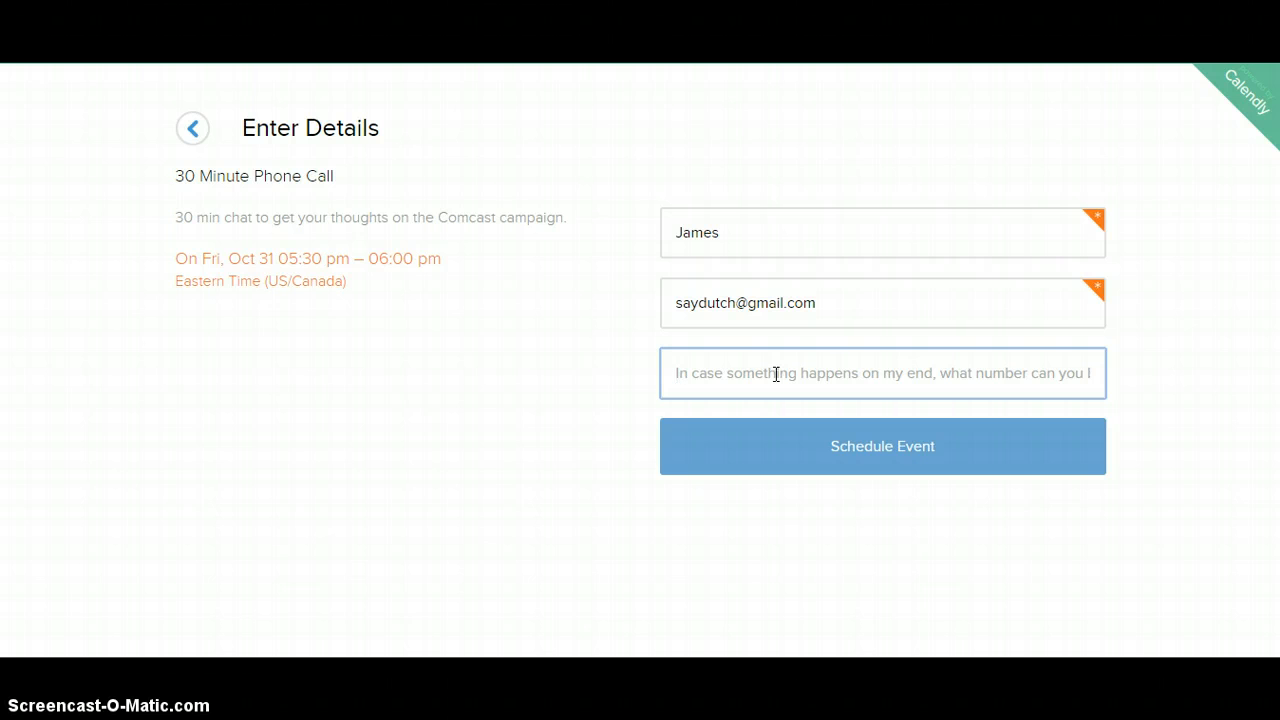
pyautogui.write('917-')
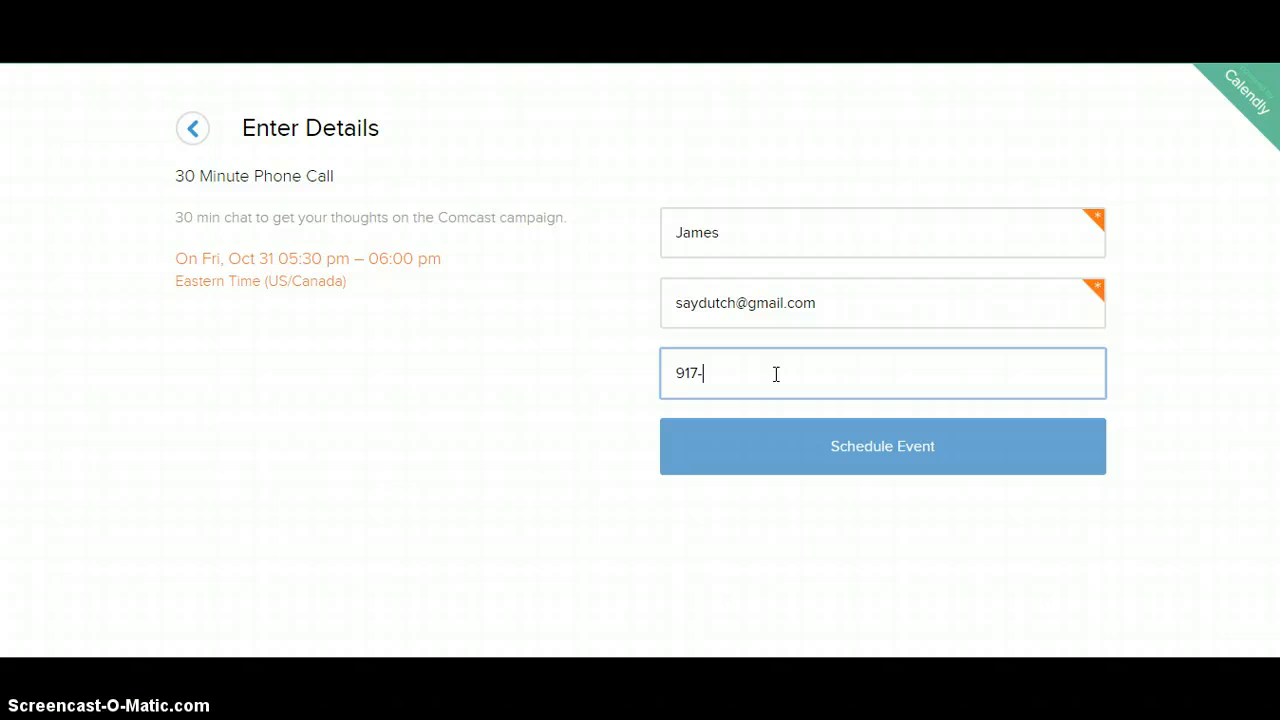
pyautogui.write('555-12')
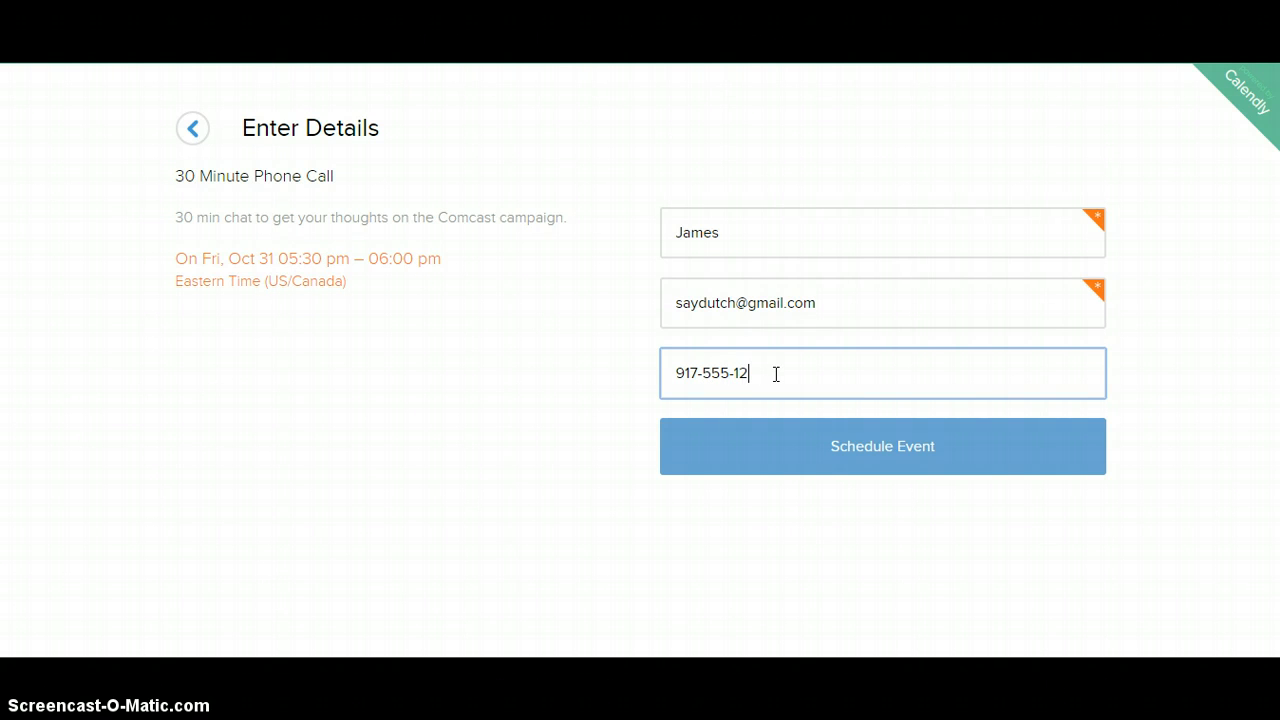
pyautogui.write('12')
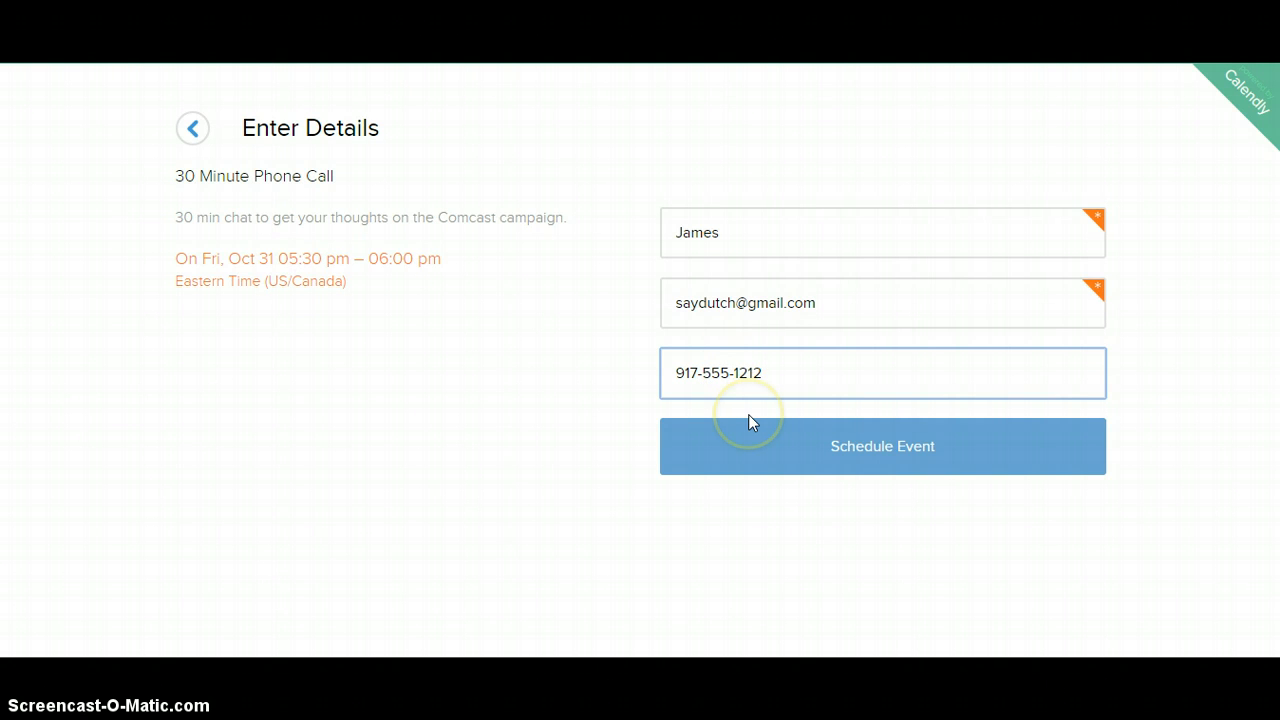
pyautogui.moveTo(751, 246)
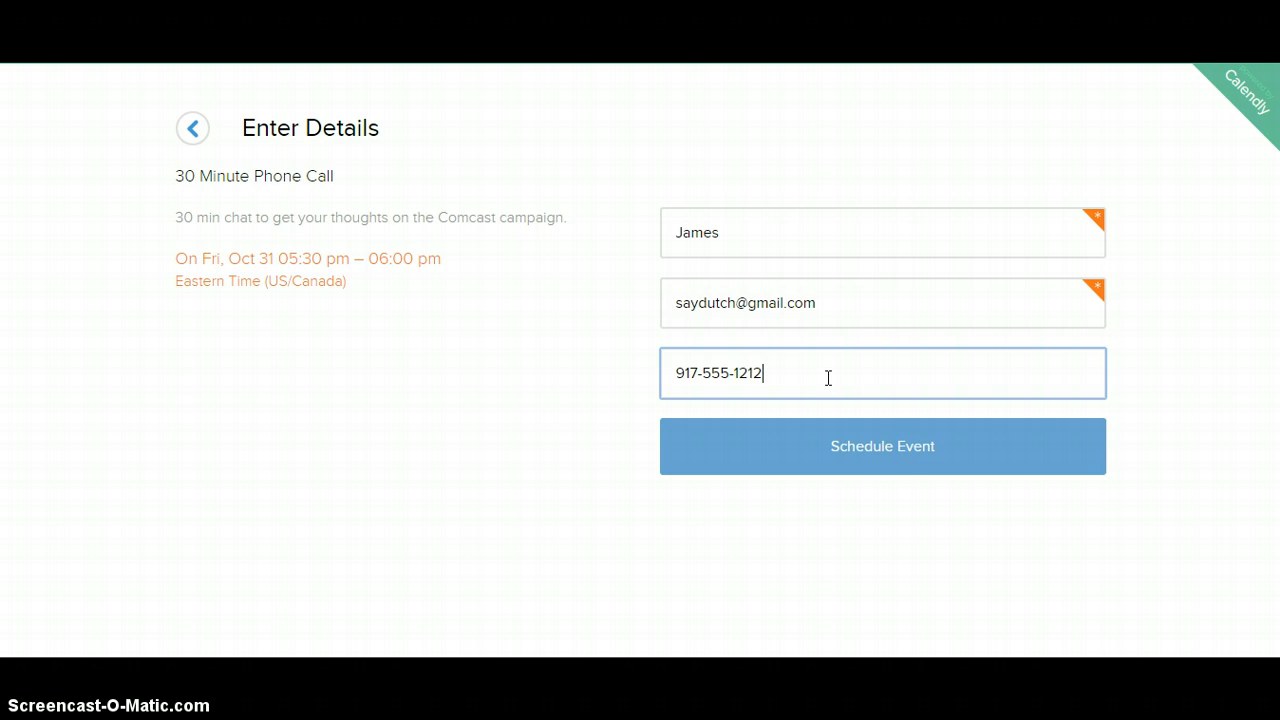
pyautogui.moveTo(882, 446)
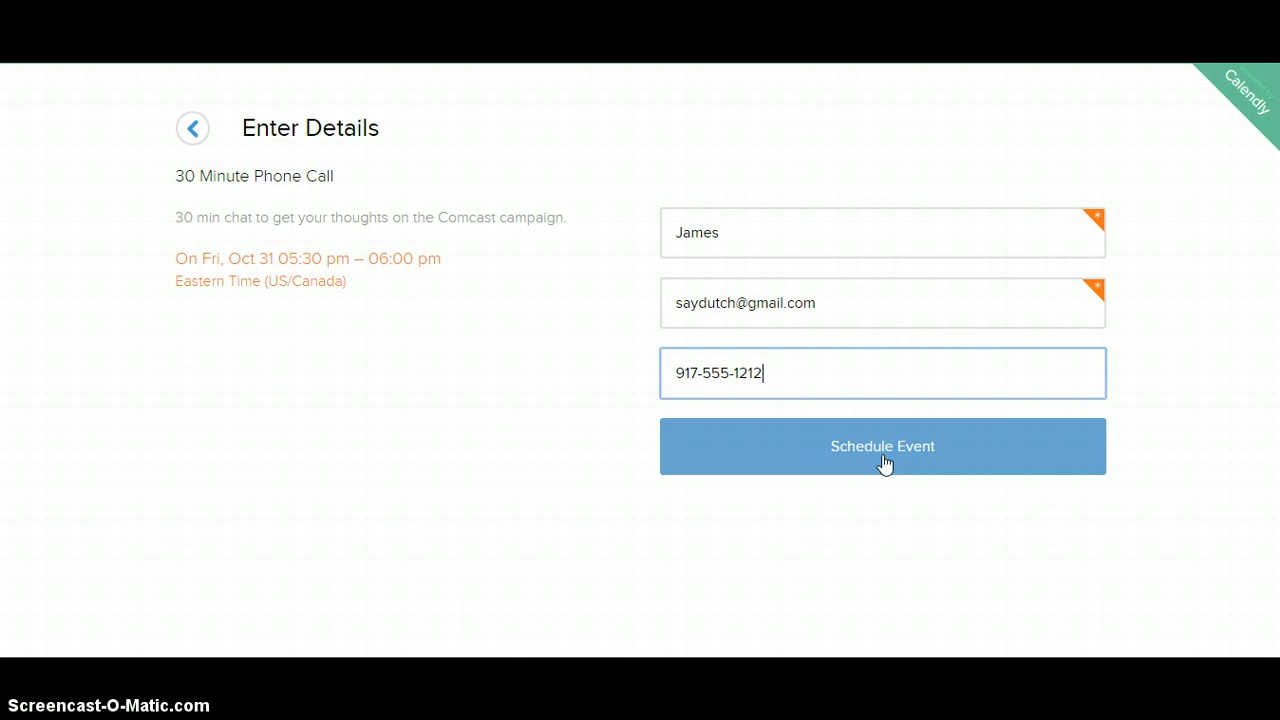
pyautogui.click(882, 446)
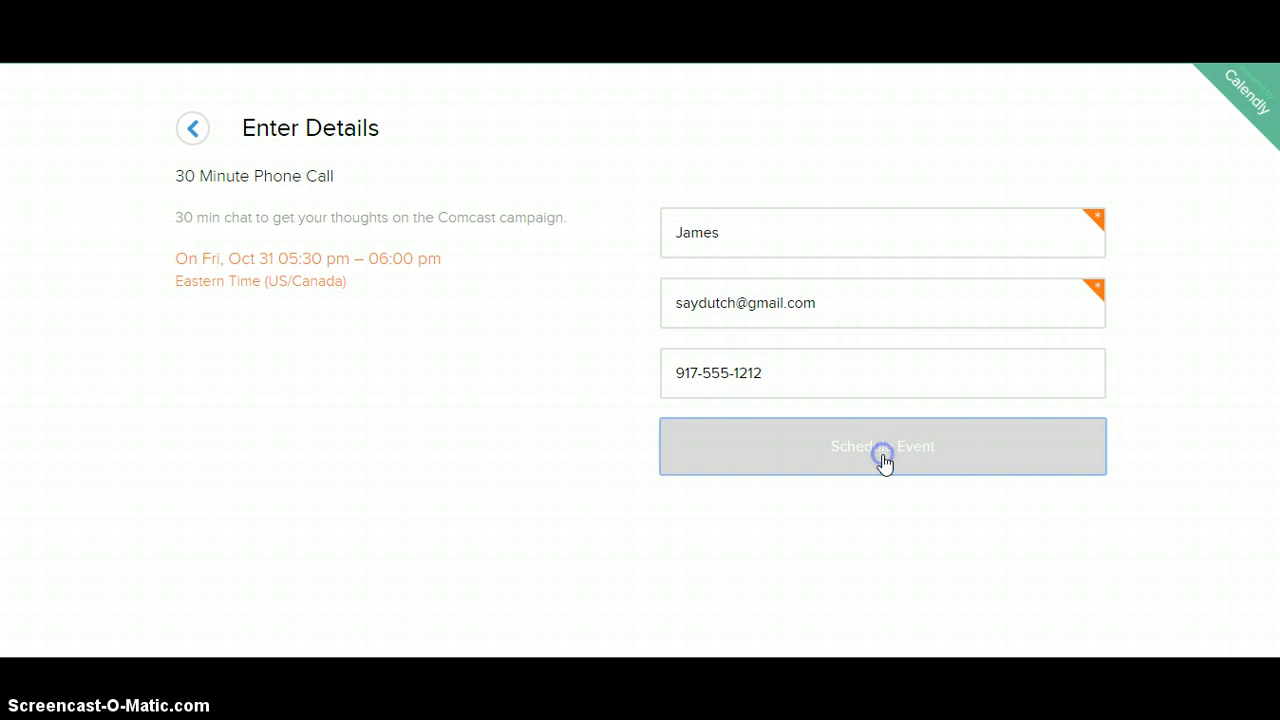
# Review the confirmed 30 Minute Phone Call, Fri Oct 31, 5:30–6:00 pm Eastern
pyautogui.click(882, 446)
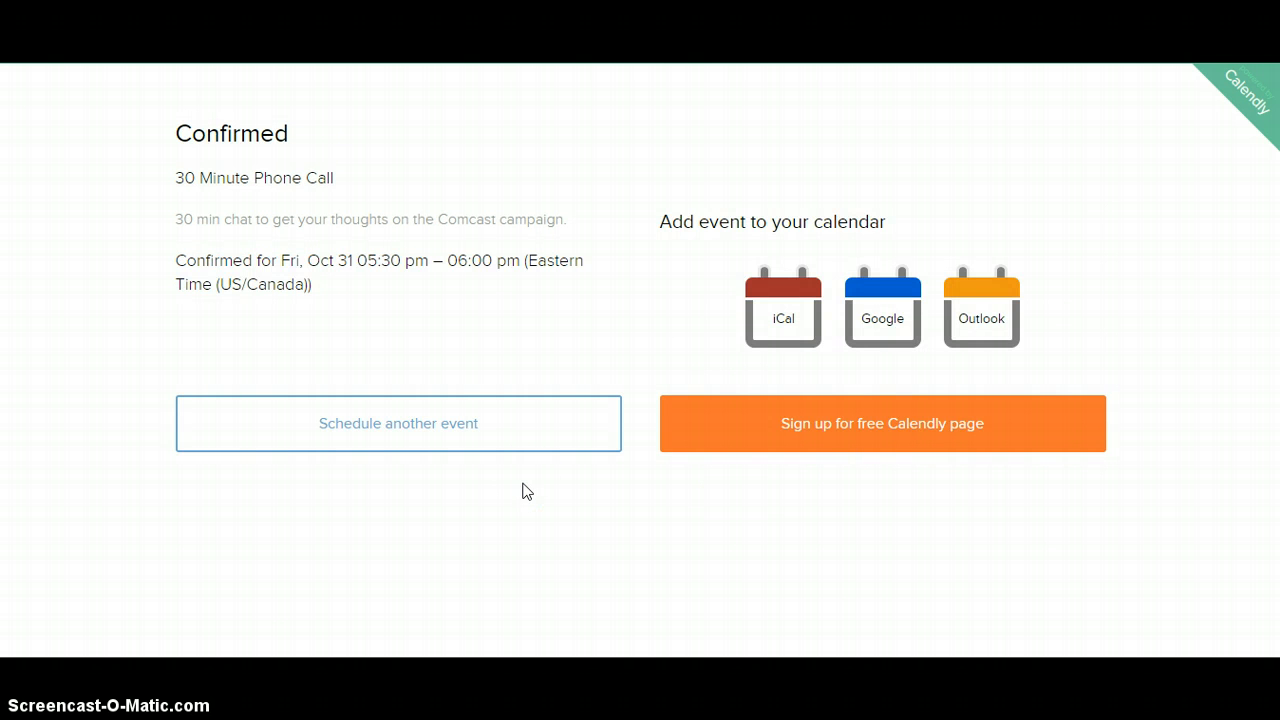
pyautogui.moveTo(245, 130)
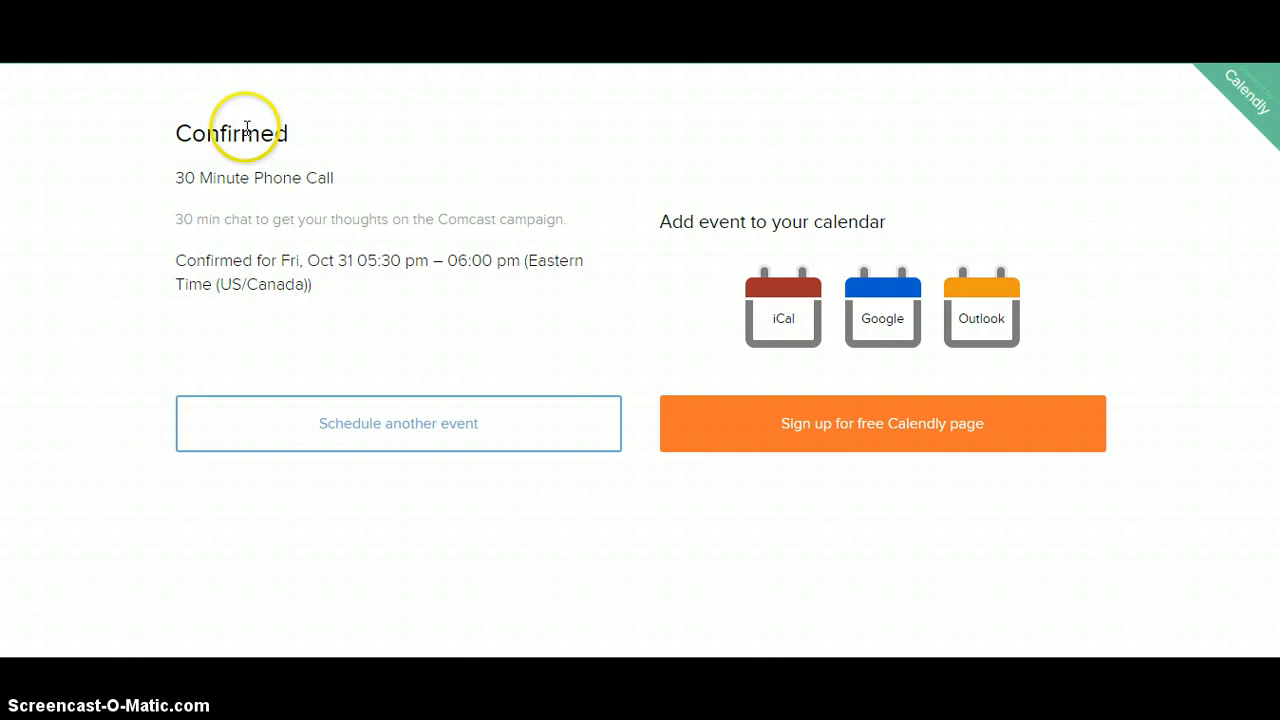
pyautogui.moveTo(197, 247)
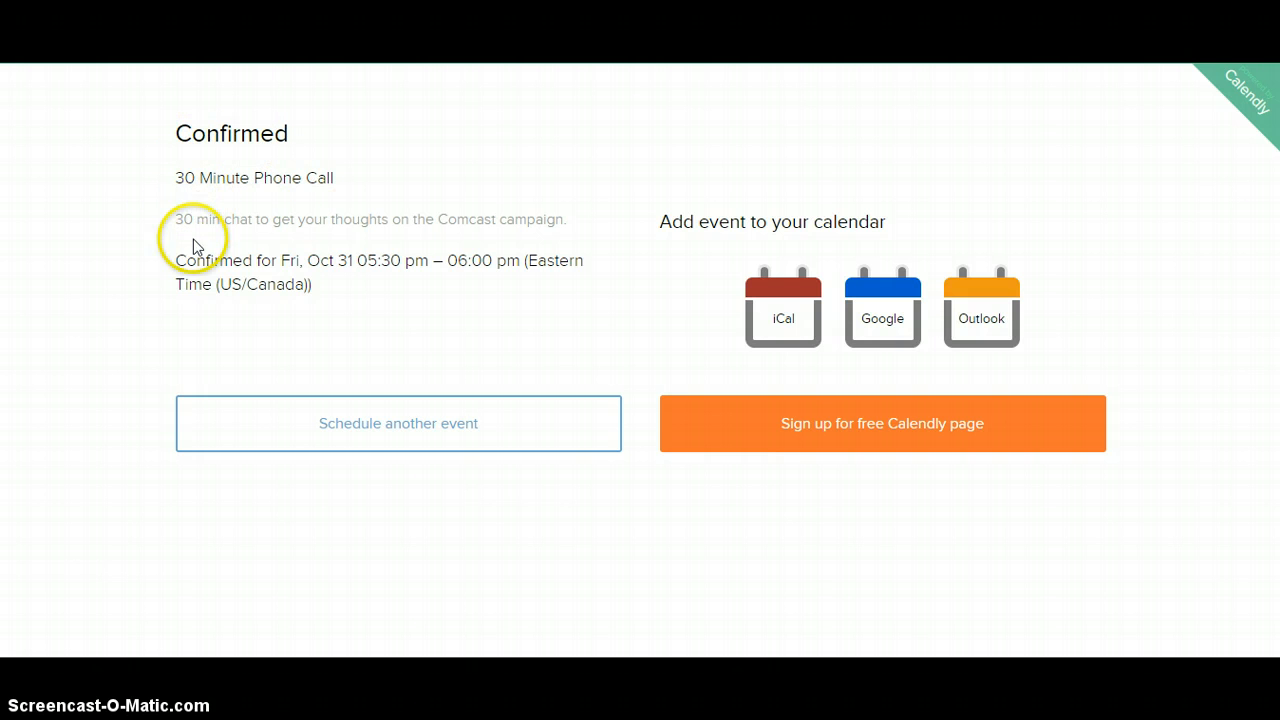
pyautogui.moveTo(348, 264)
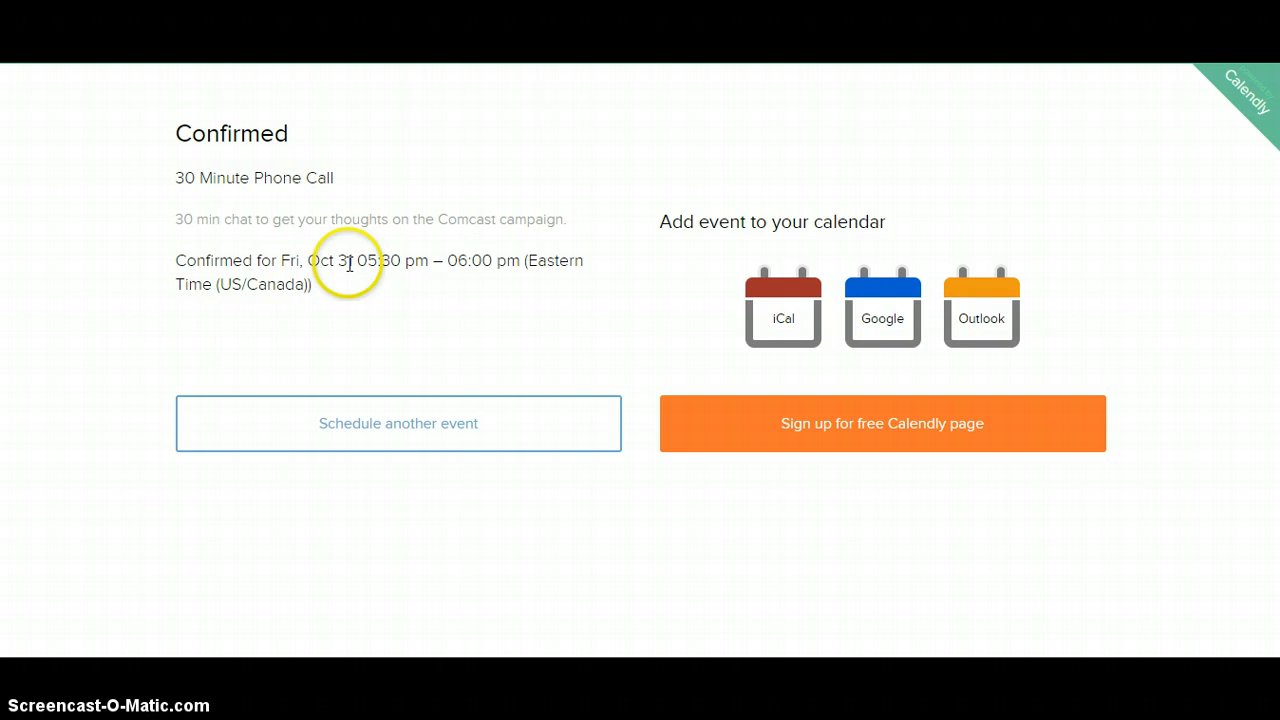
pyautogui.moveTo(258, 278)
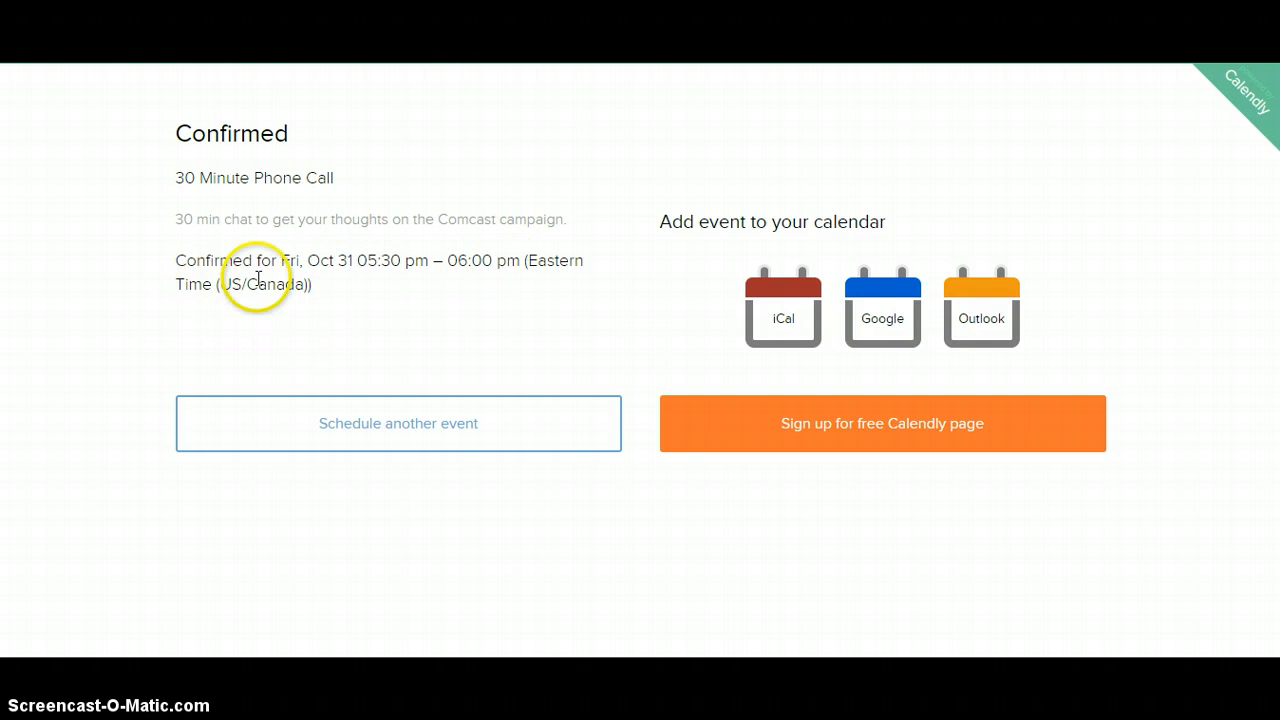
pyautogui.moveTo(456, 323)
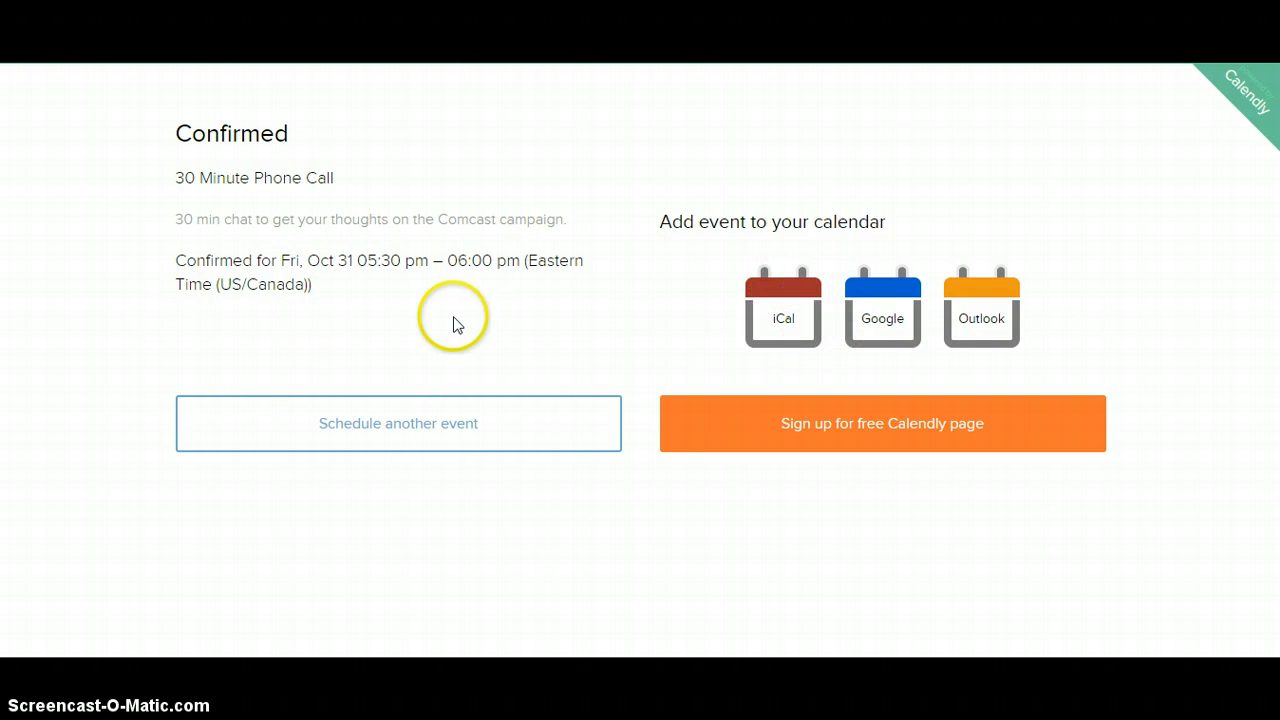
pyautogui.moveTo(343, 395)
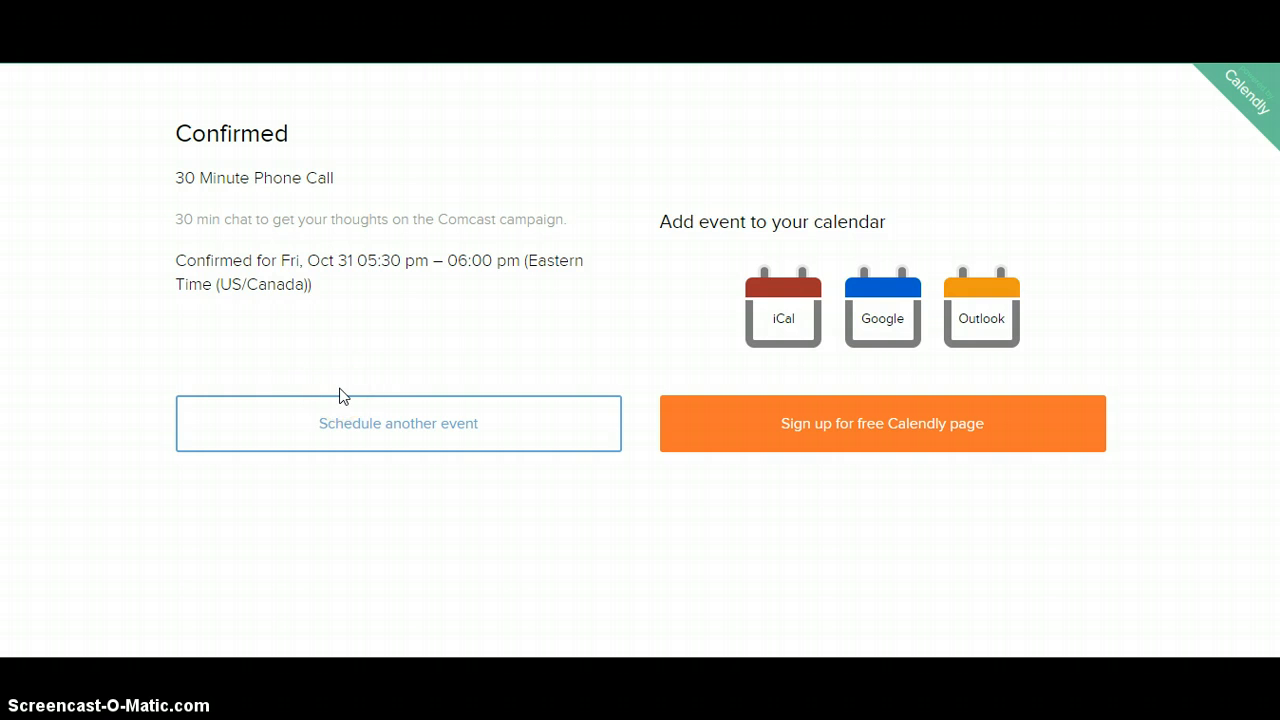
pyautogui.moveTo(388, 428)
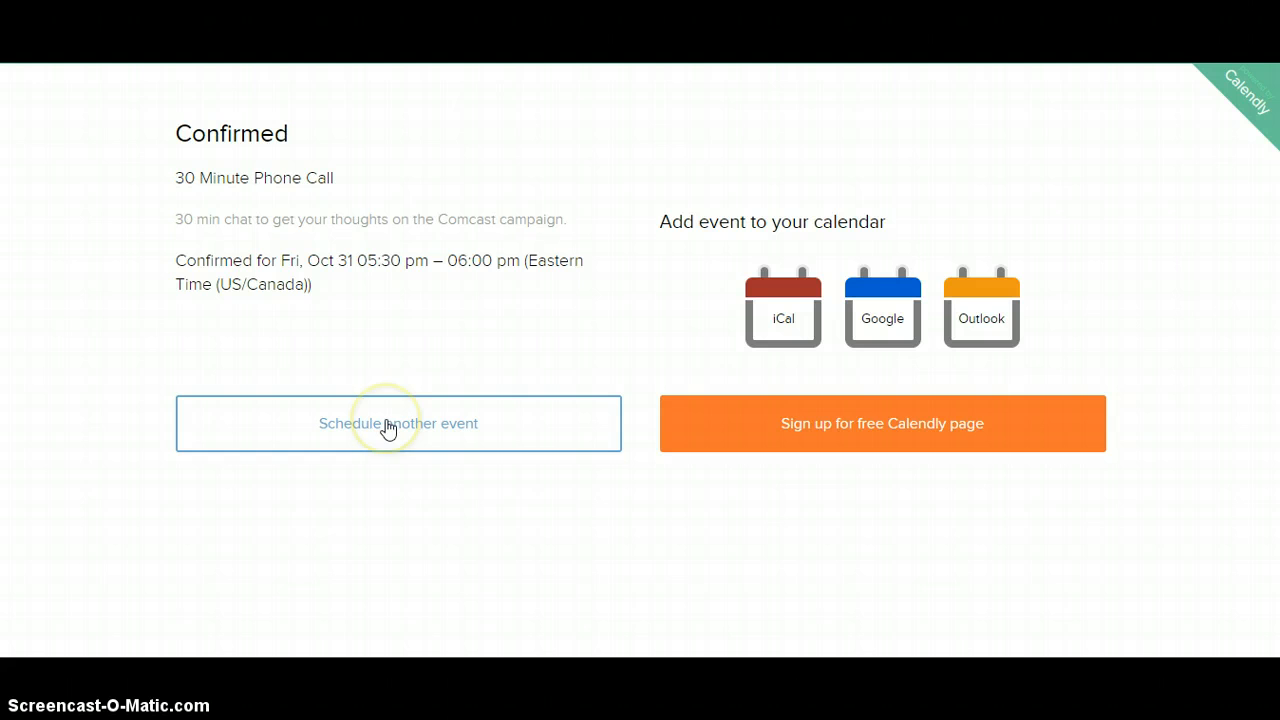
pyautogui.moveTo(1070, 130)
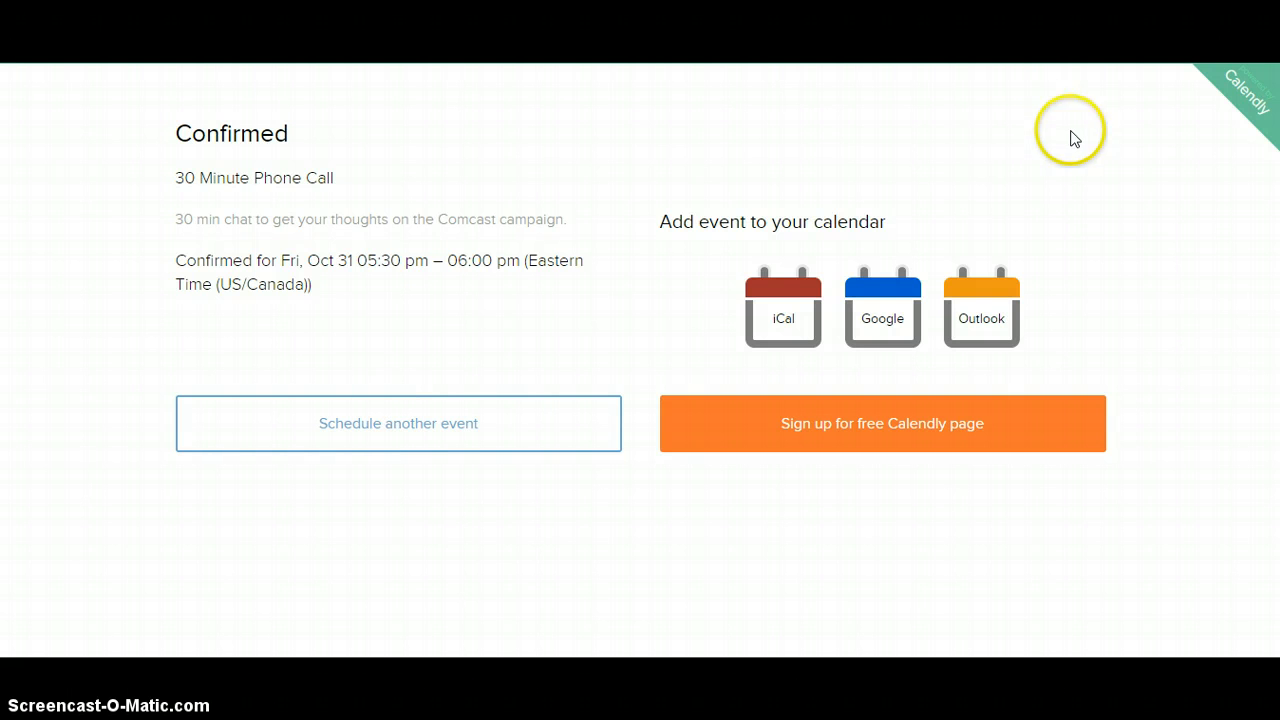
pyautogui.moveTo(750, 350)
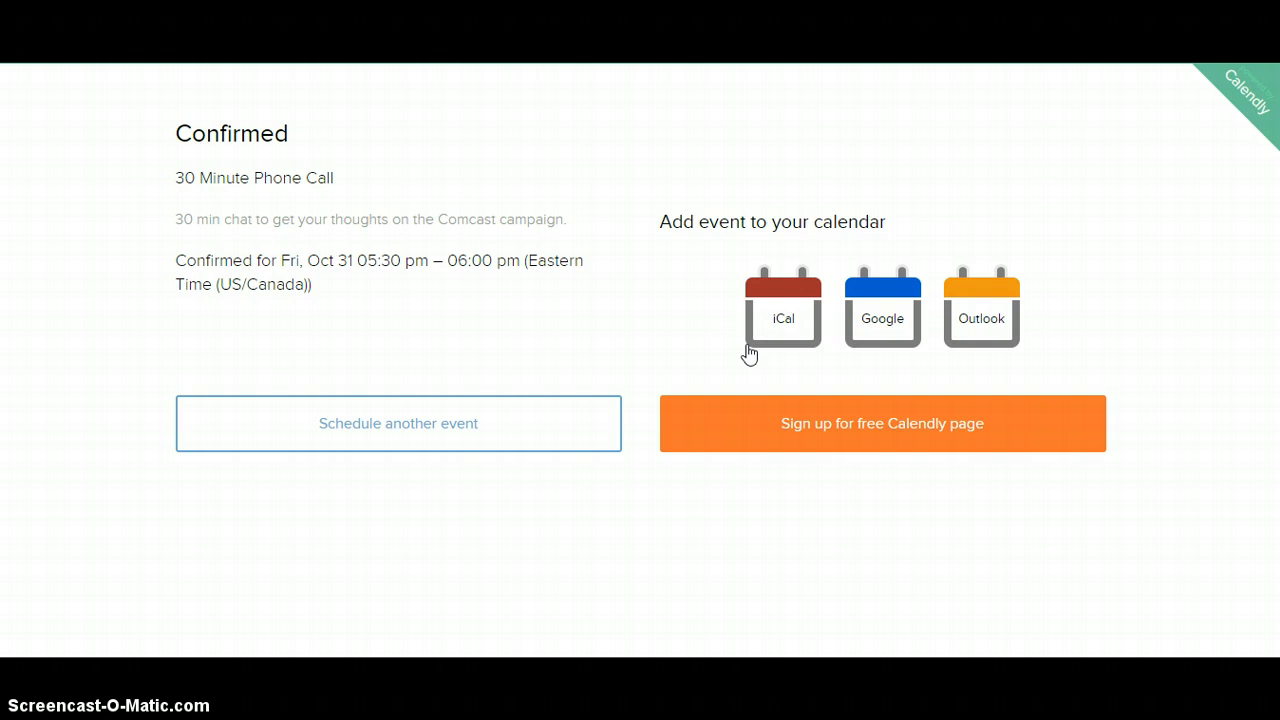
pyautogui.moveTo(686, 294)
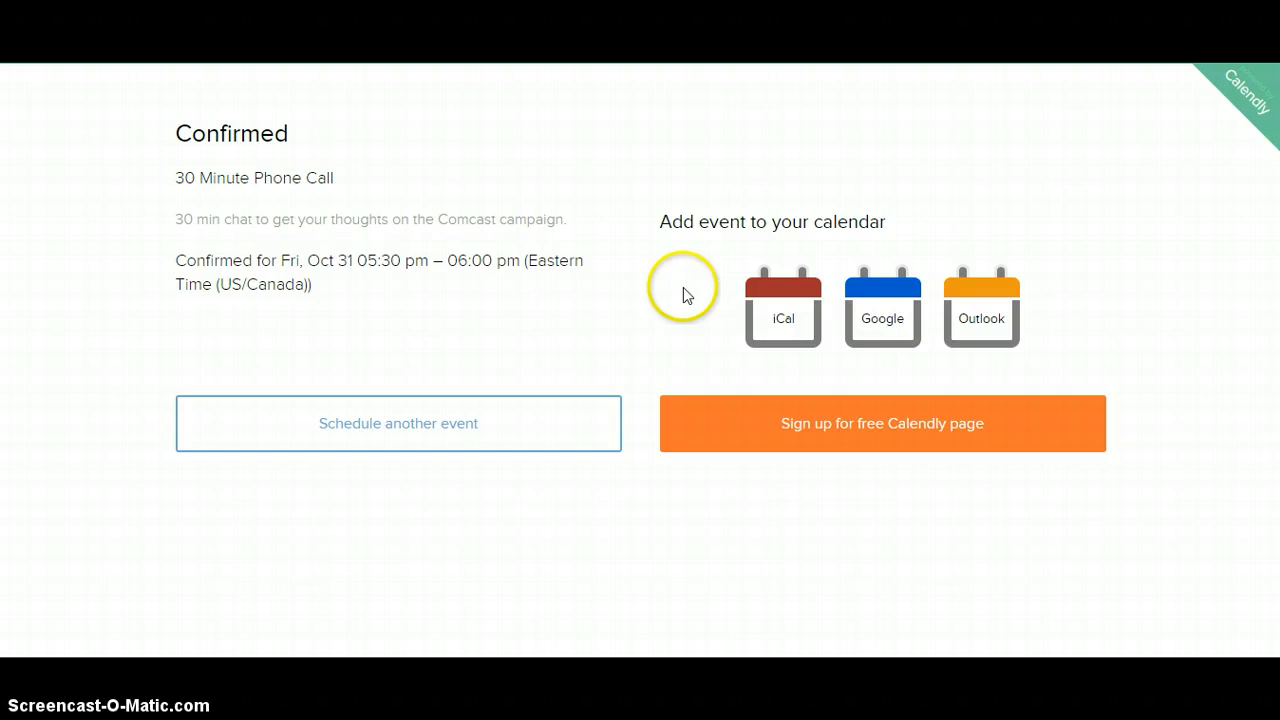
pyautogui.moveTo(810, 325)
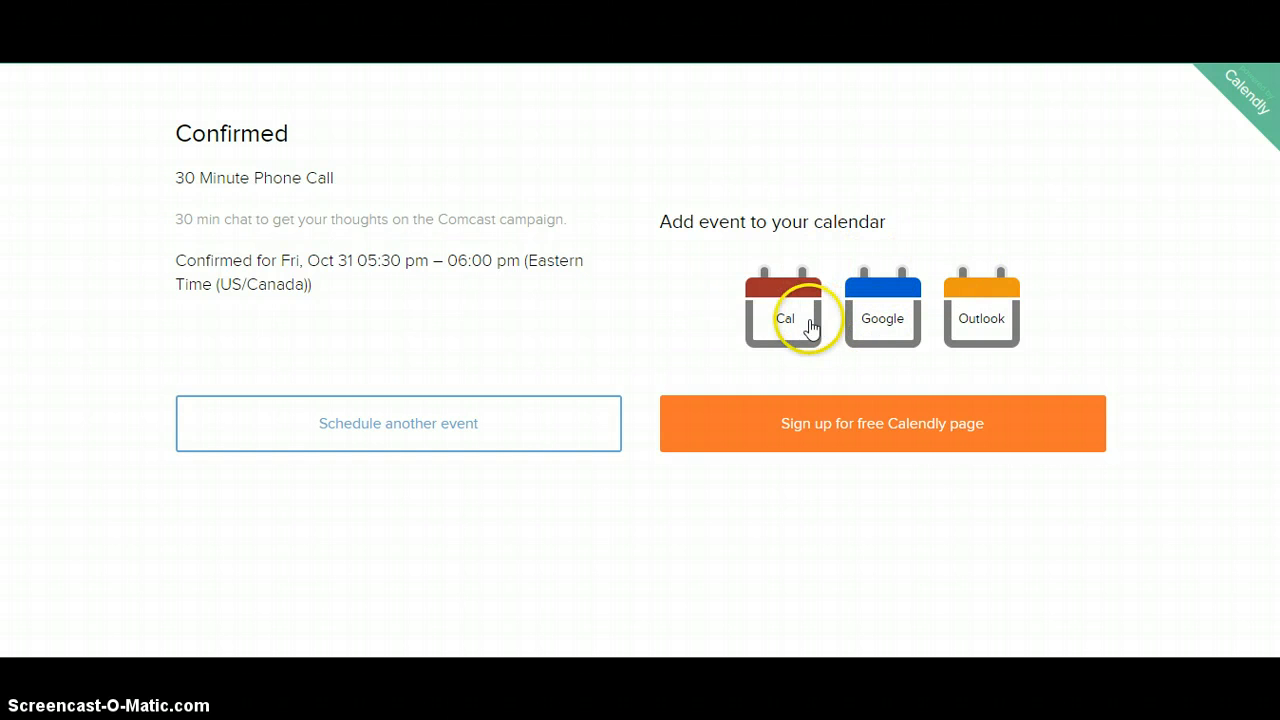